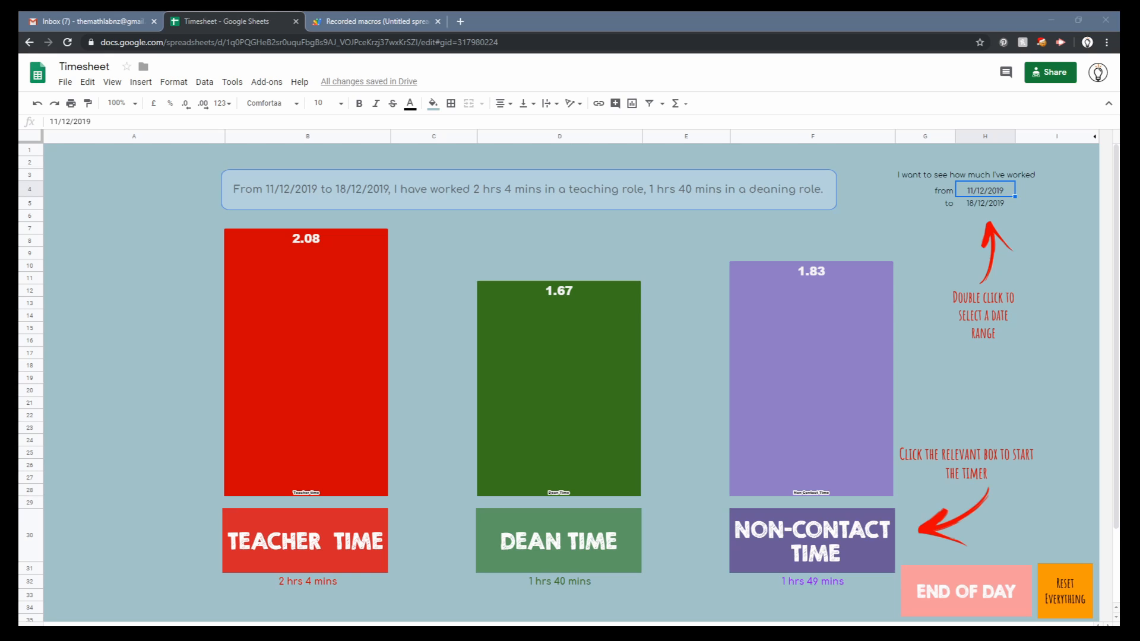
{"action": "mouse_move", "coordinate": [460, 401]}
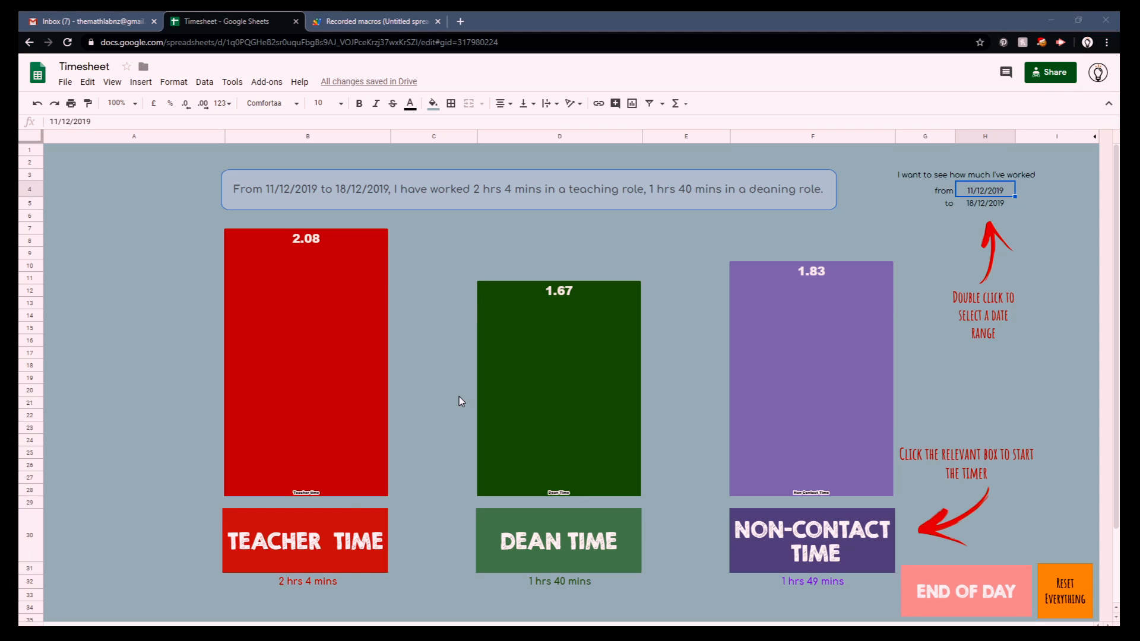
{"action": "mouse_move", "coordinate": [259, 196]}
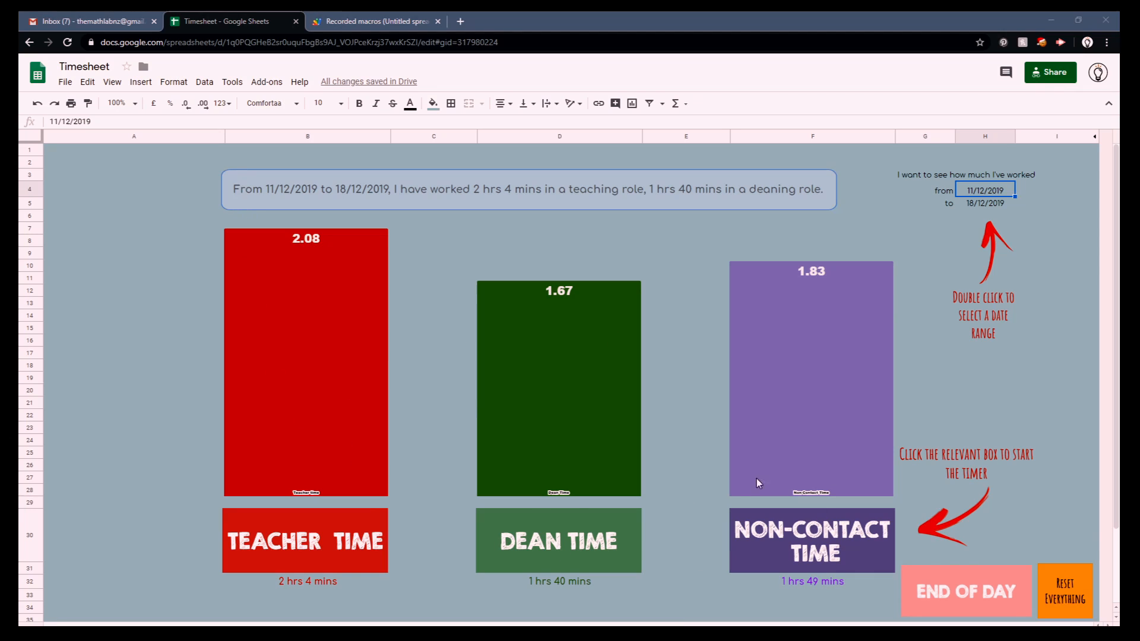
{"action": "mouse_move", "coordinate": [399, 522]}
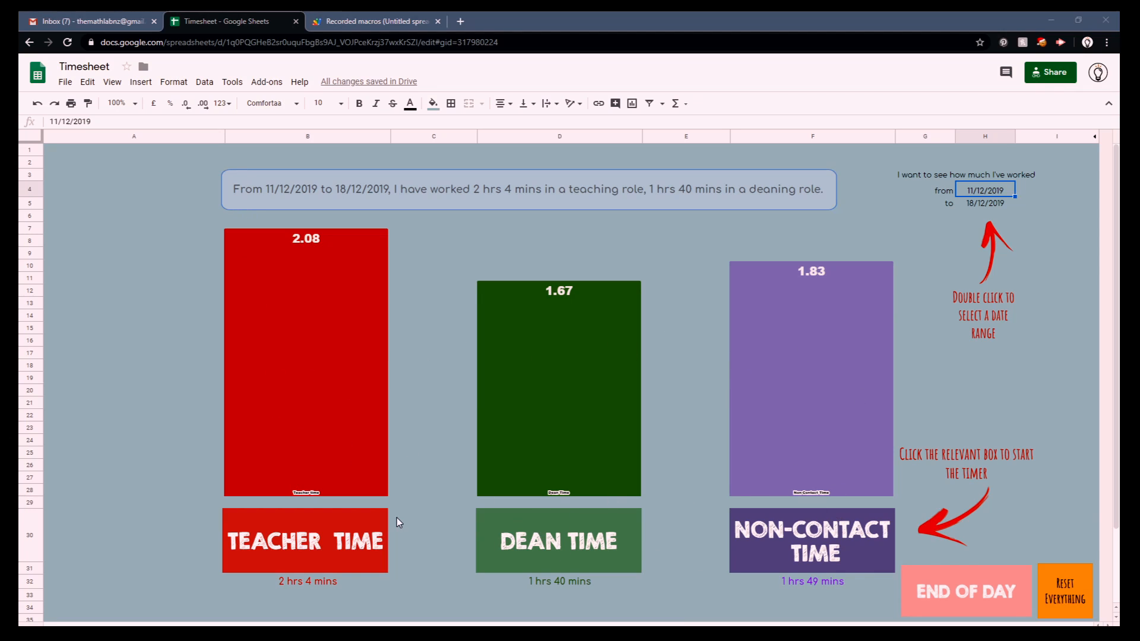
{"action": "mouse_move", "coordinate": [843, 484]}
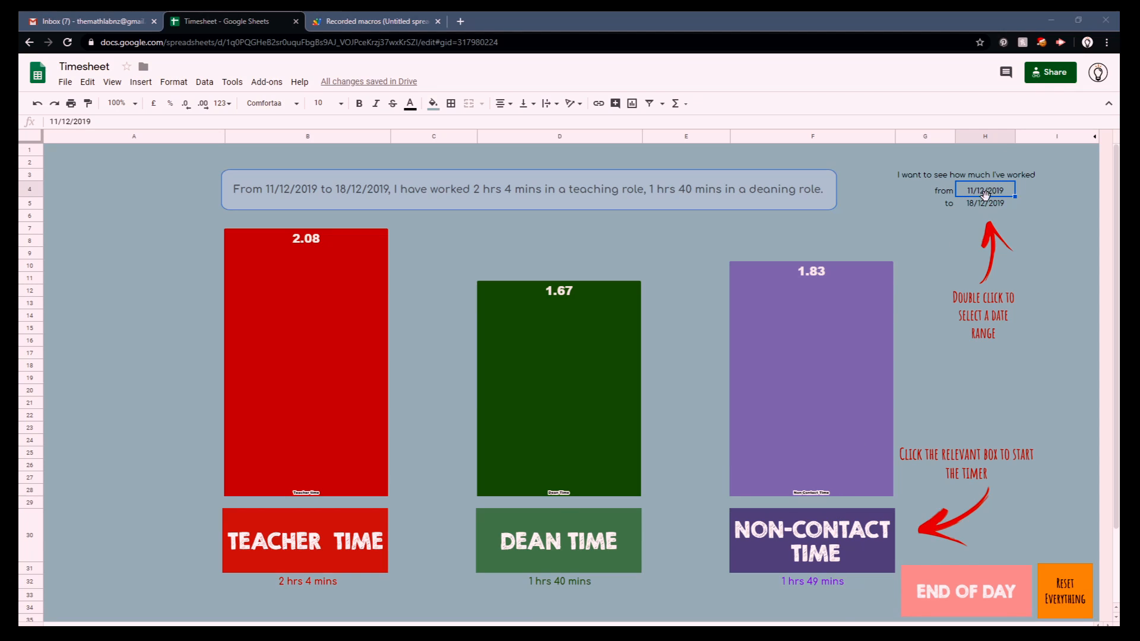
{"action": "mouse_move", "coordinate": [988, 205]}
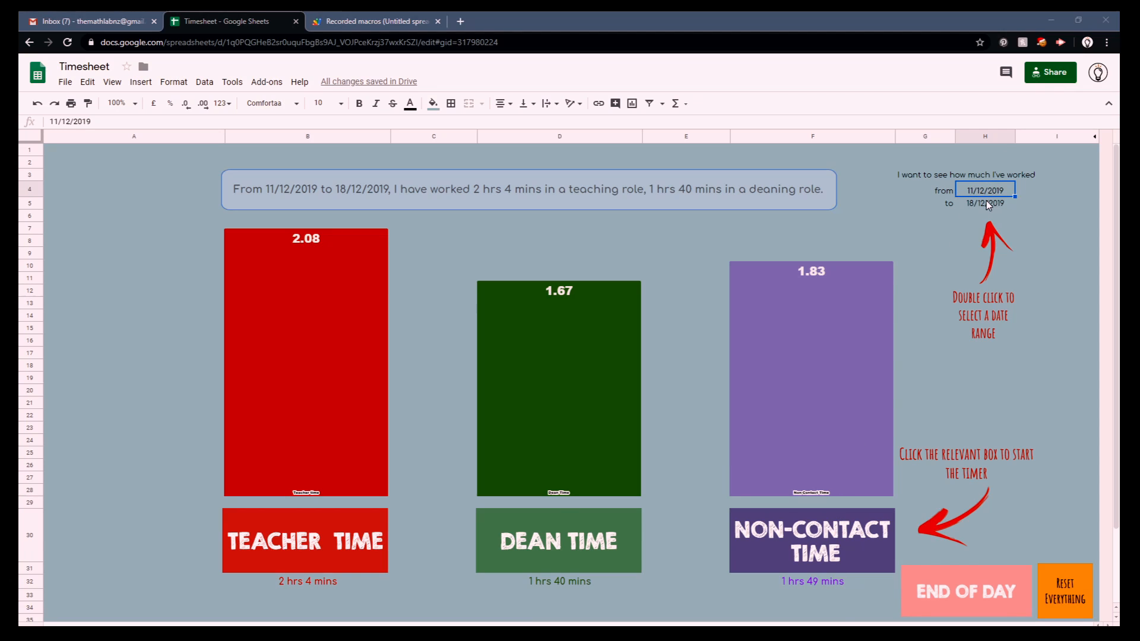
{"action": "mouse_move", "coordinate": [713, 190]}
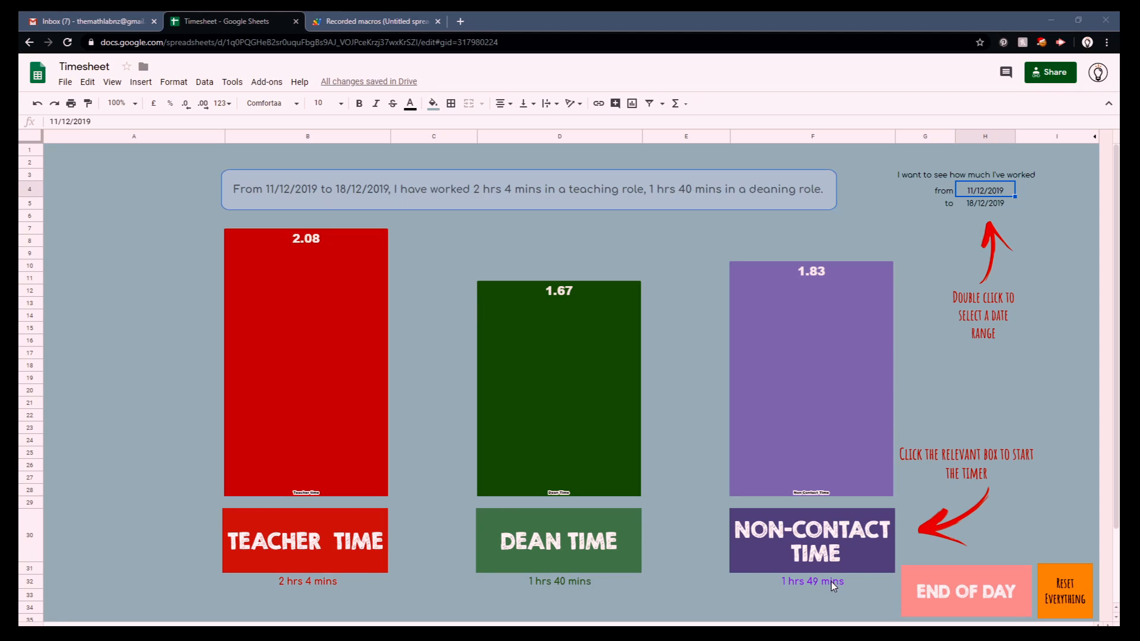
{"action": "mouse_move", "coordinate": [817, 622]}
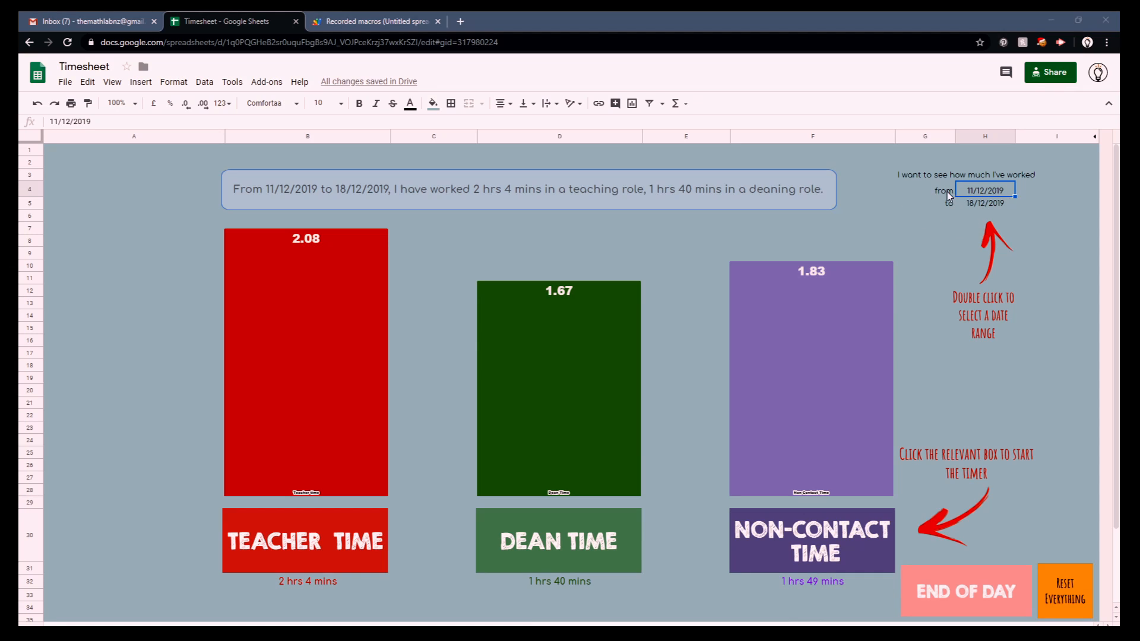
{"action": "mouse_move", "coordinate": [989, 195]}
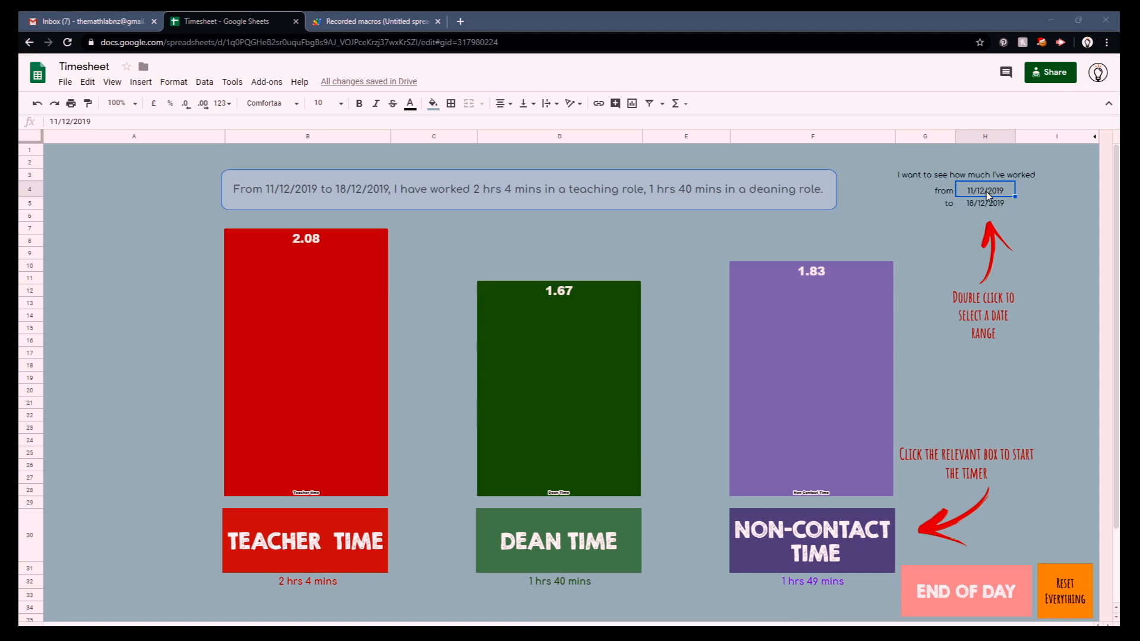
Step: Change the date range to 10/12–11/12/2019, then reopen the end-date calendar to restore 18/12/2019
{"action": "double_click", "coordinate": [986, 190]}
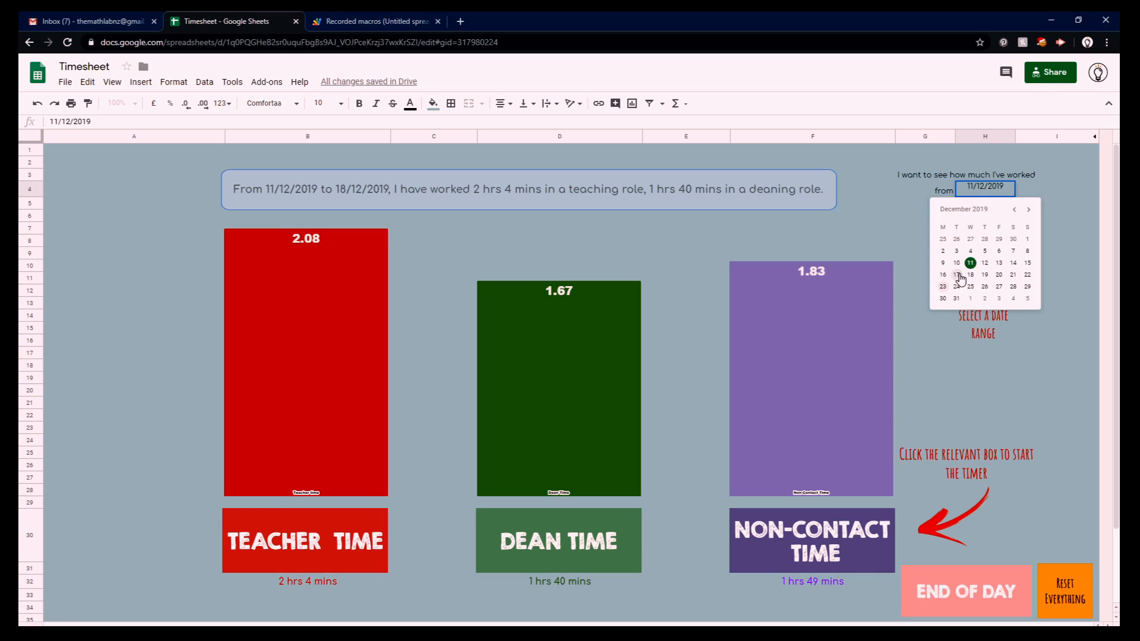
{"action": "left_click", "coordinate": [955, 263]}
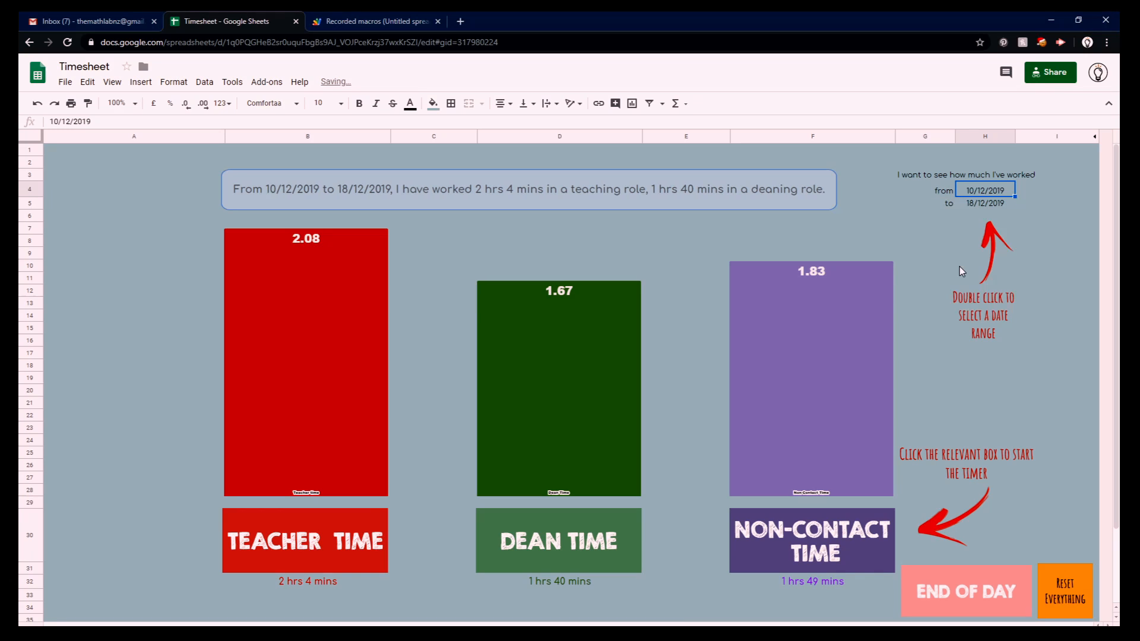
{"action": "mouse_move", "coordinate": [695, 564]}
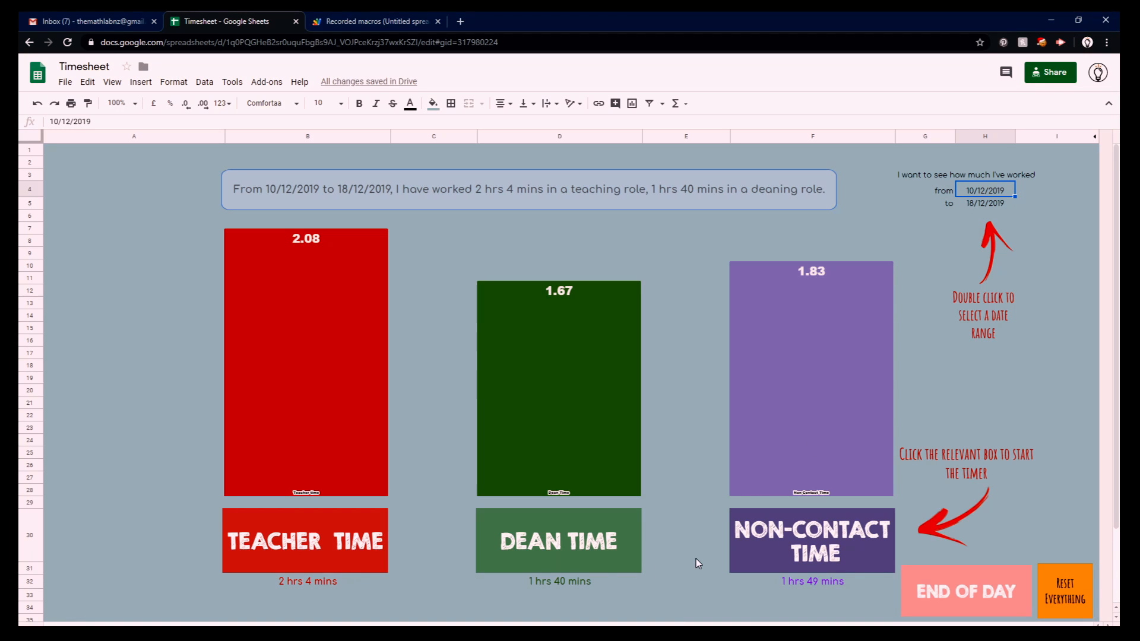
{"action": "mouse_move", "coordinate": [795, 565]}
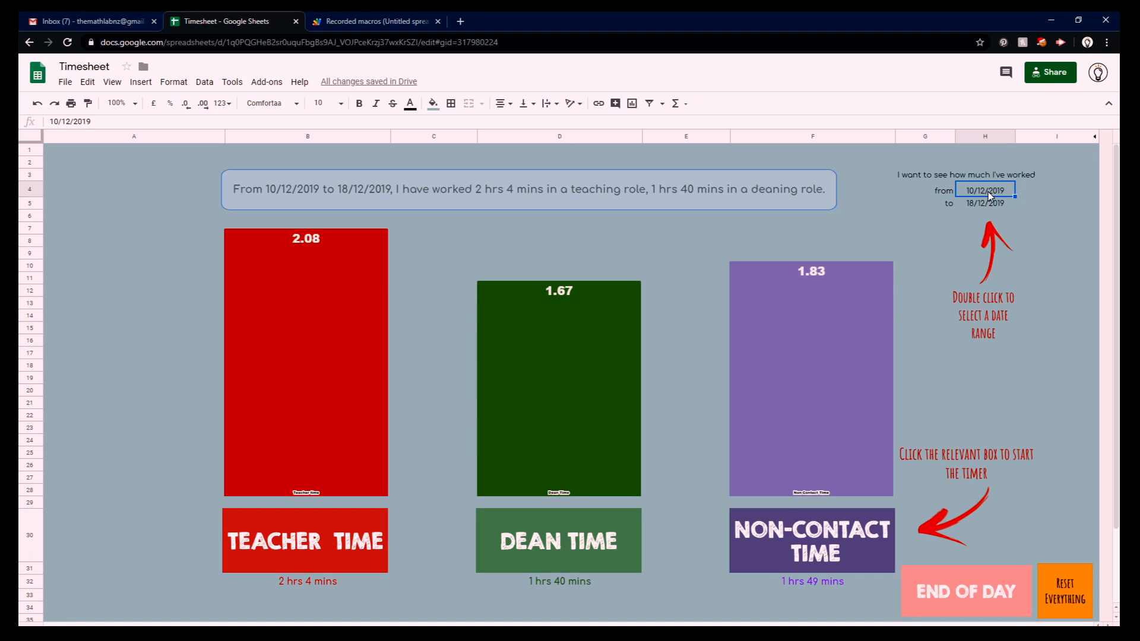
{"action": "type", "text": "11/12/2019"}
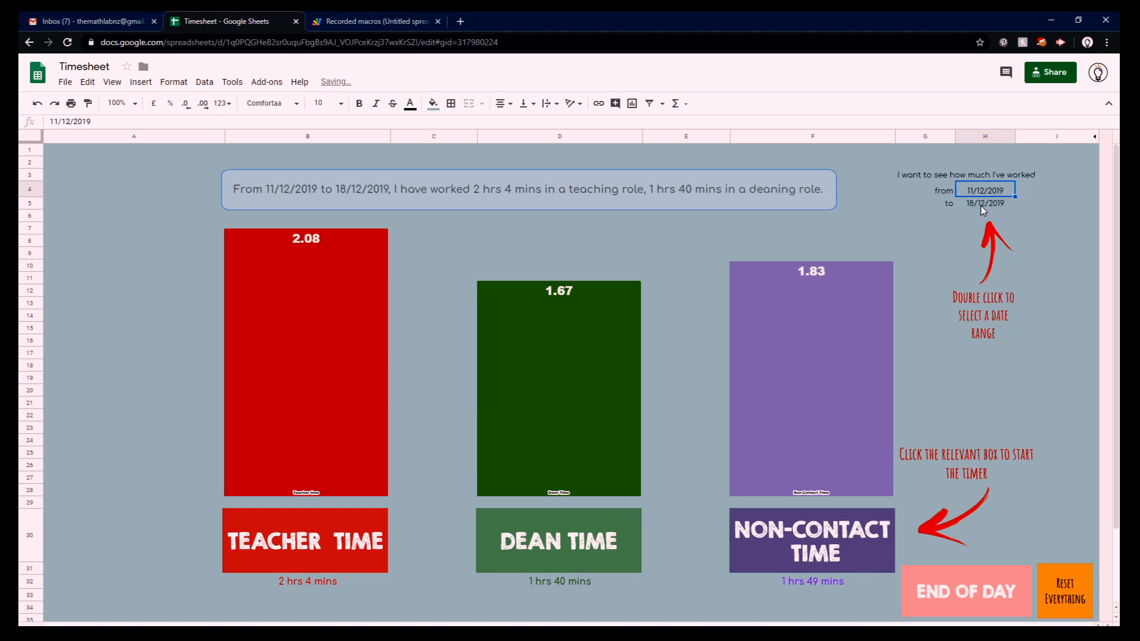
{"action": "double_click", "coordinate": [985, 203]}
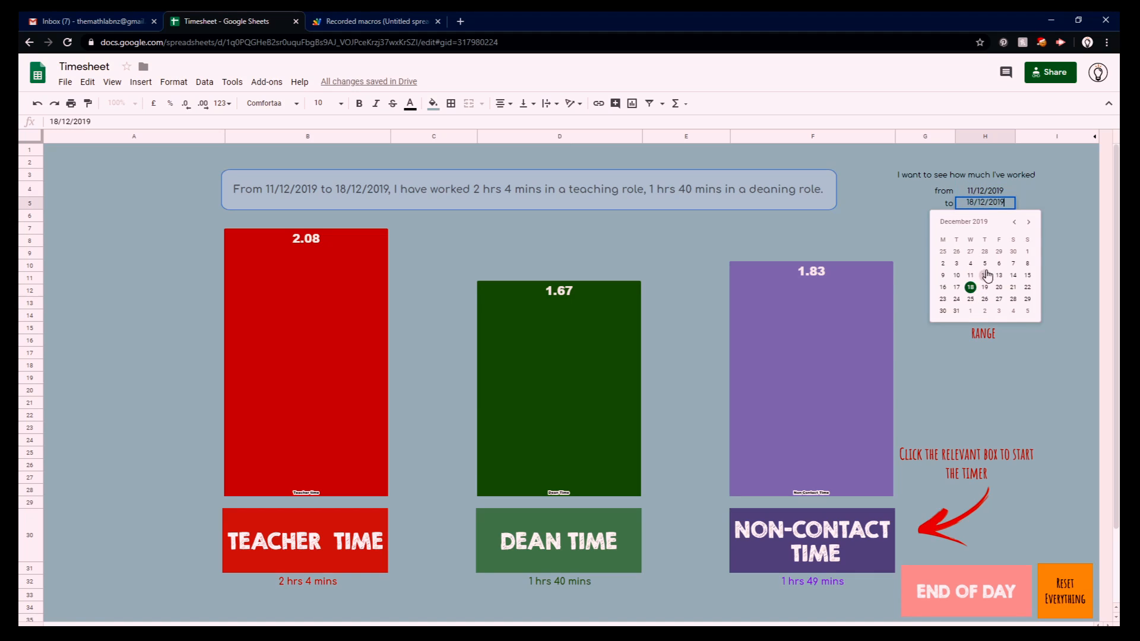
{"action": "left_click", "coordinate": [955, 275]}
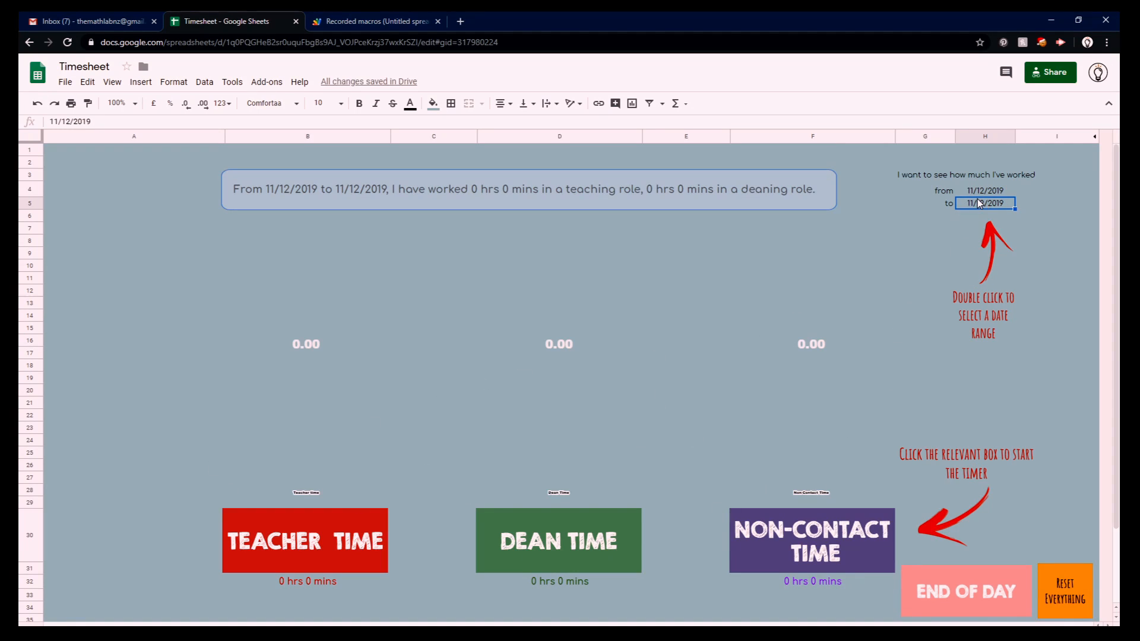
{"action": "double_click", "coordinate": [985, 204]}
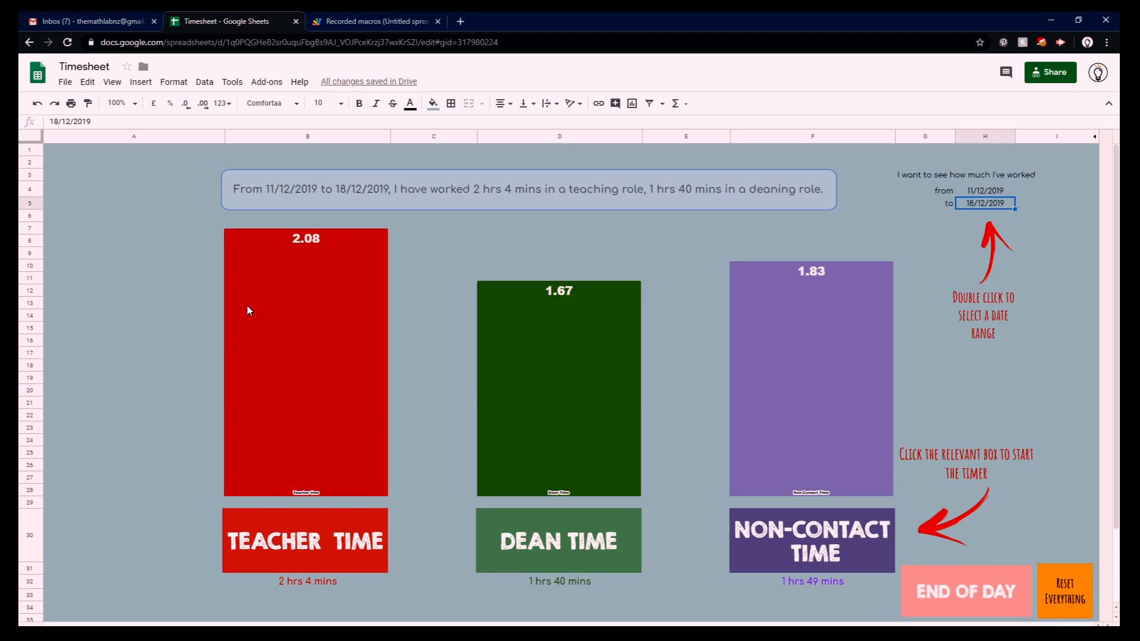
{"action": "mouse_move", "coordinate": [306, 577]}
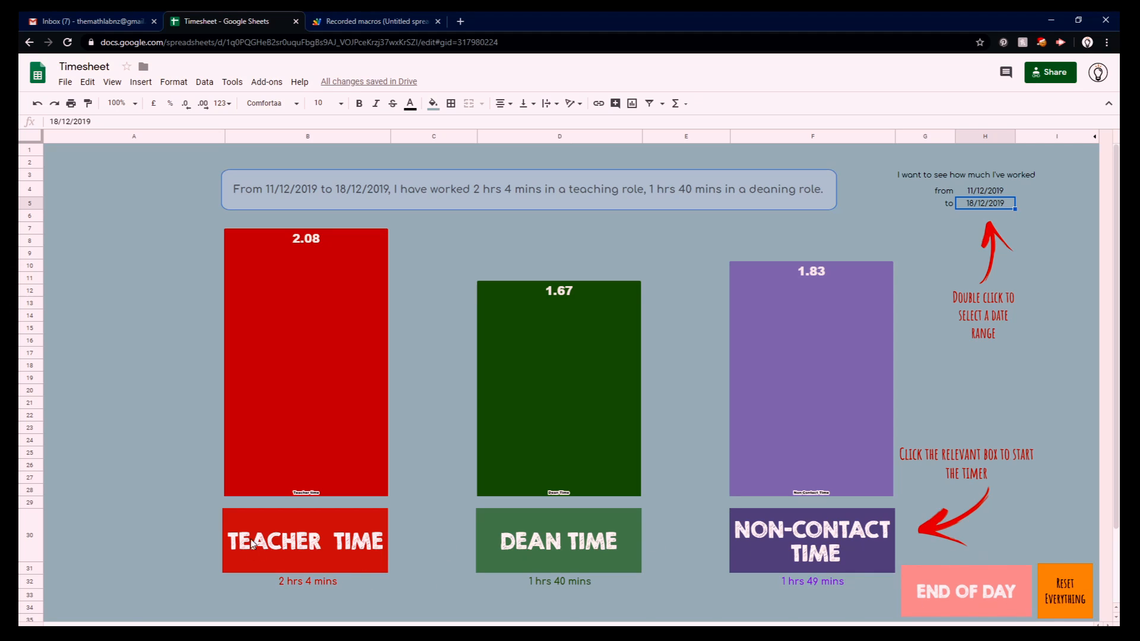
{"action": "mouse_move", "coordinate": [1085, 602]}
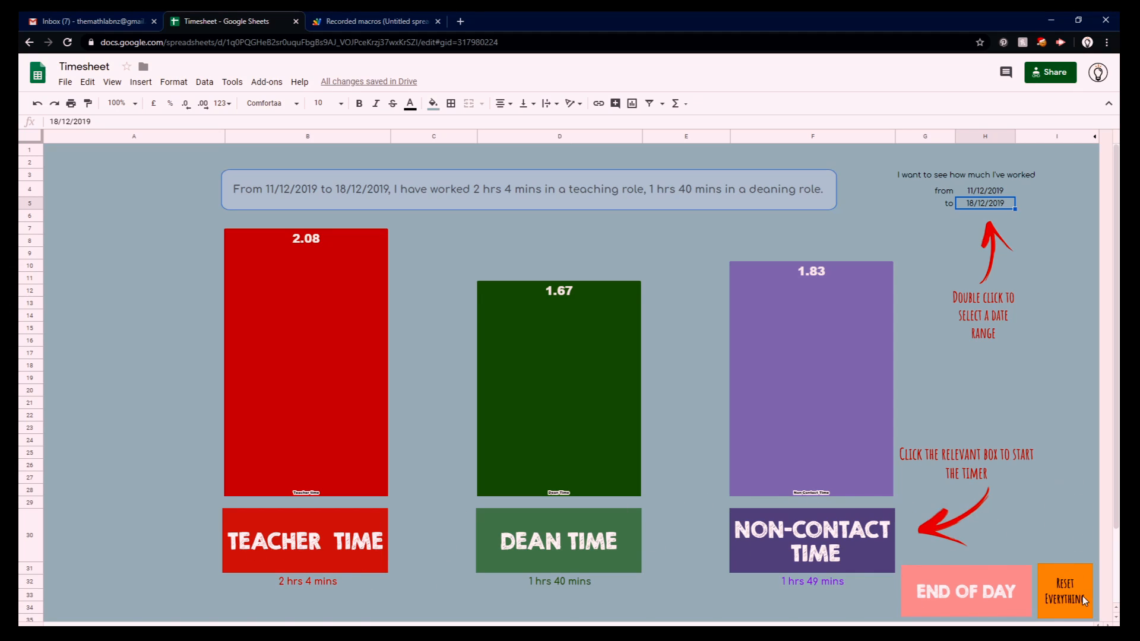
{"action": "mouse_move", "coordinate": [1063, 565]}
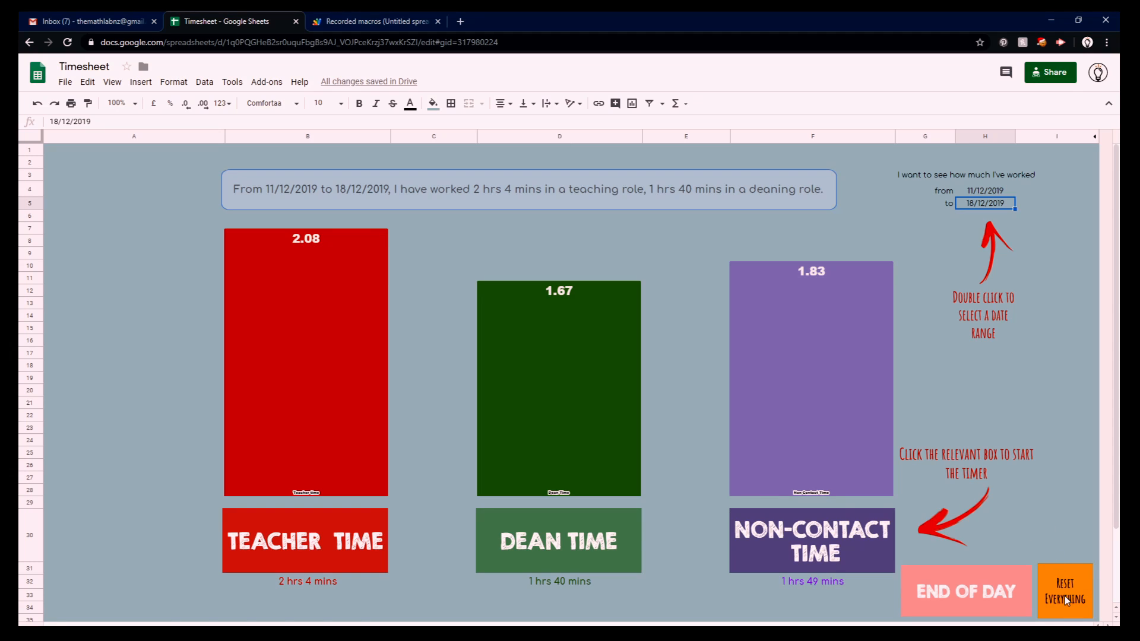
Step: Start the reset that deletes all saved data, then cancel it to keep the data
{"action": "left_click", "coordinate": [1064, 593]}
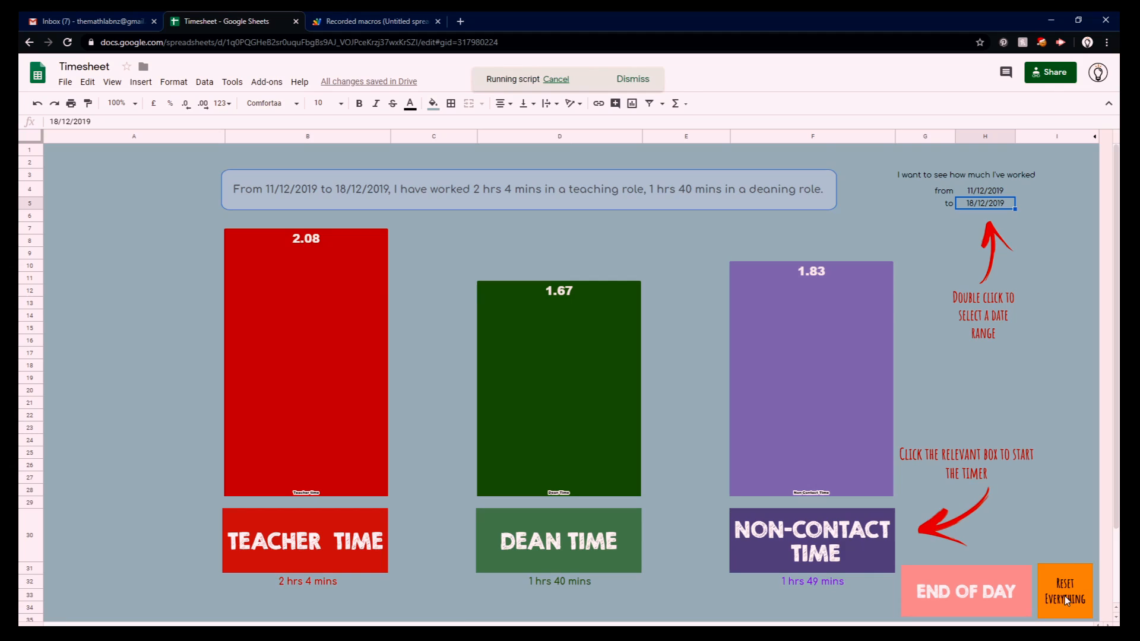
{"action": "left_click", "coordinate": [1065, 592]}
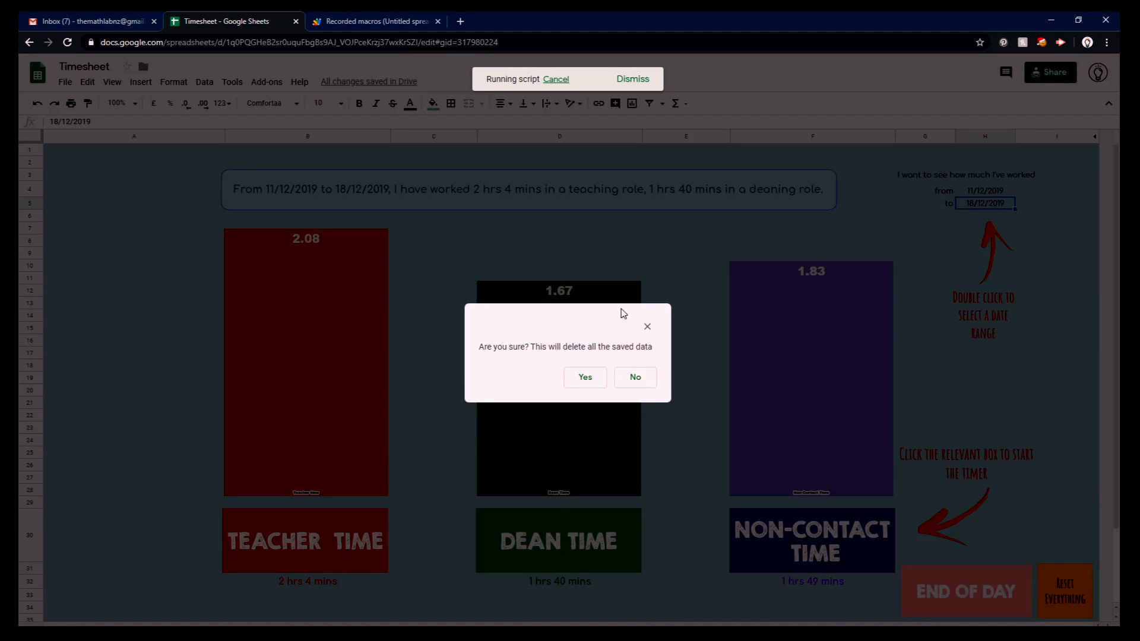
{"action": "mouse_move", "coordinate": [483, 309]}
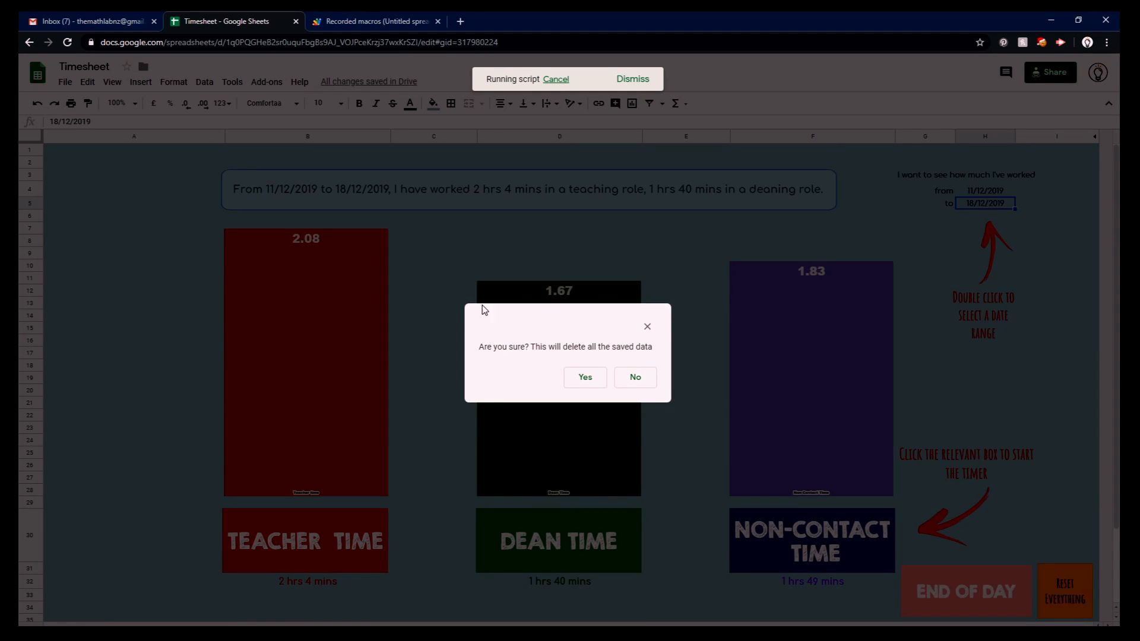
{"action": "mouse_move", "coordinate": [635, 380]}
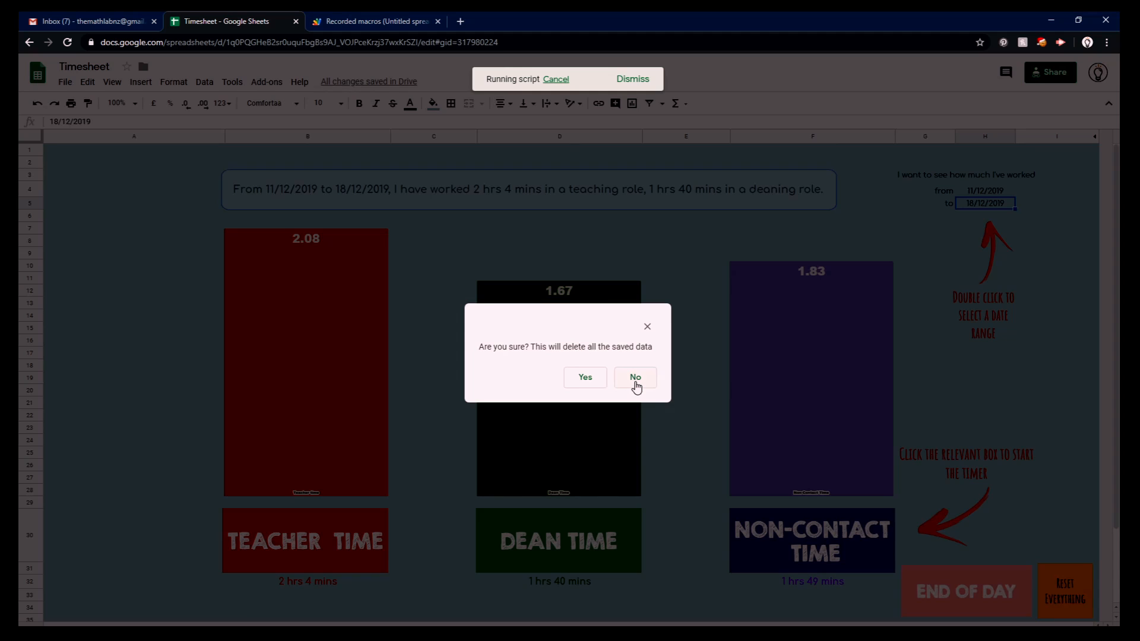
{"action": "left_click", "coordinate": [634, 377]}
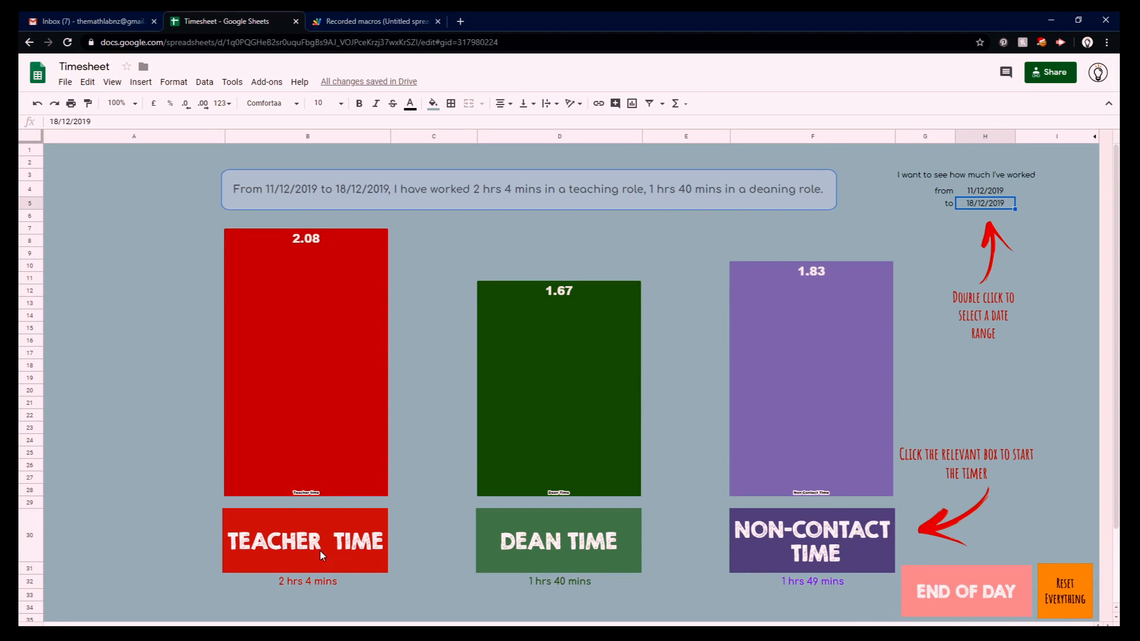
{"action": "mouse_move", "coordinate": [268, 561]}
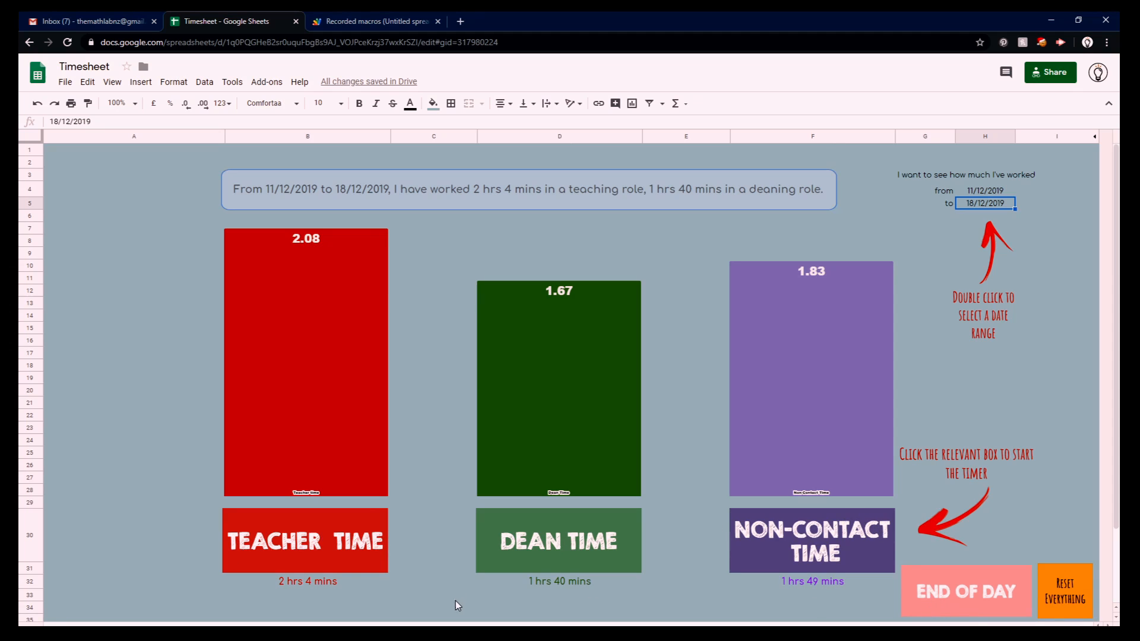
{"action": "mouse_move", "coordinate": [328, 548]}
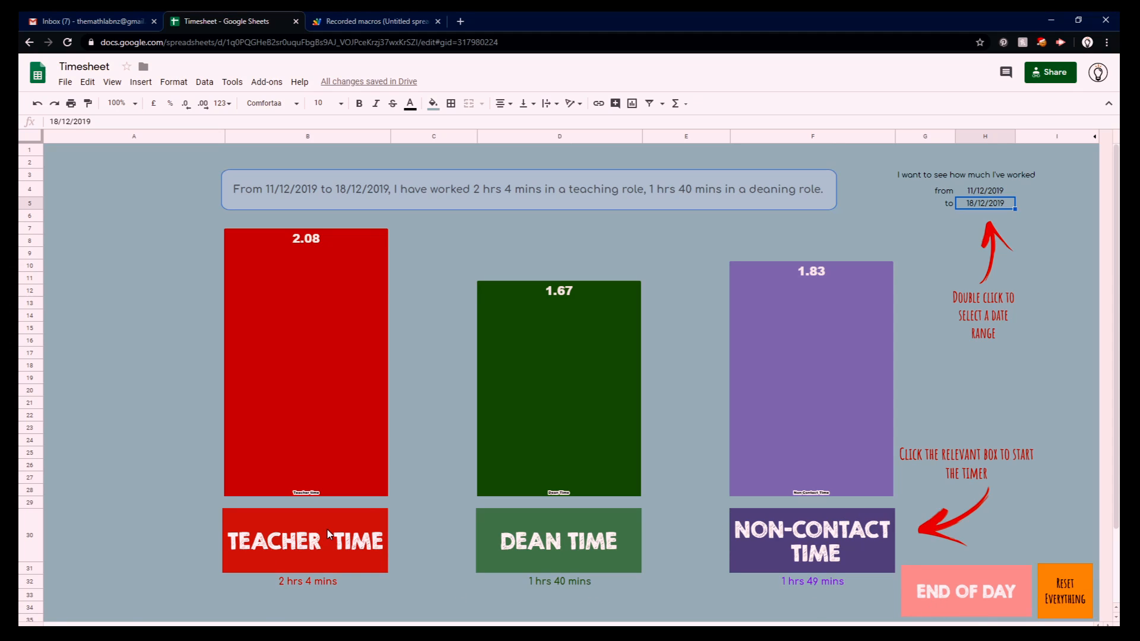
{"action": "mouse_move", "coordinate": [908, 590]}
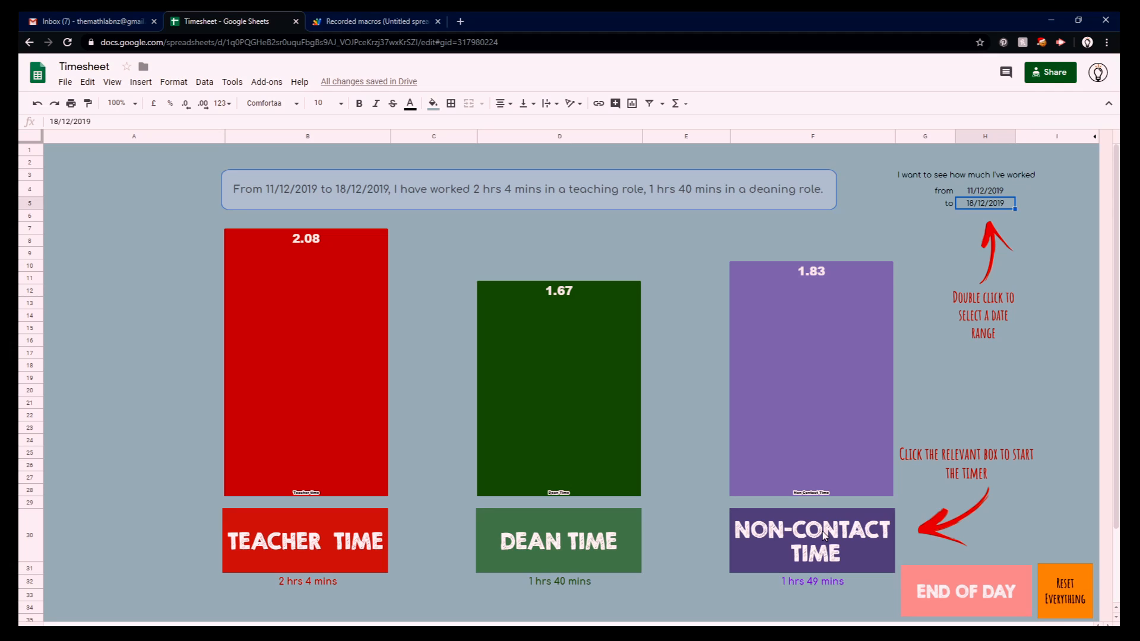
{"action": "mouse_move", "coordinate": [521, 342]}
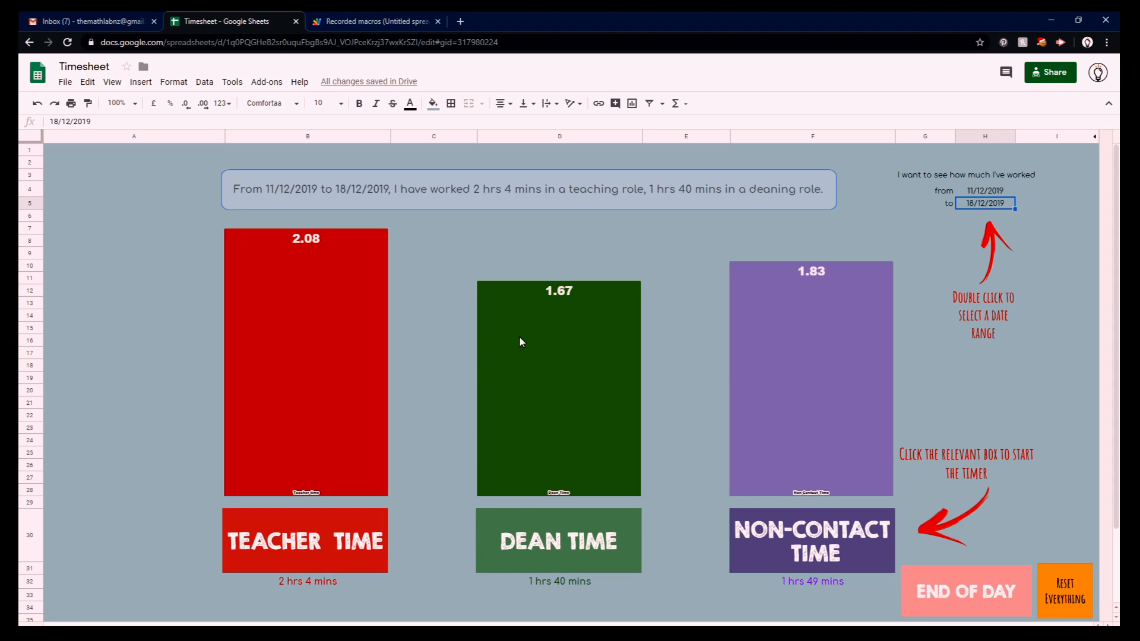
{"action": "mouse_move", "coordinate": [539, 411]}
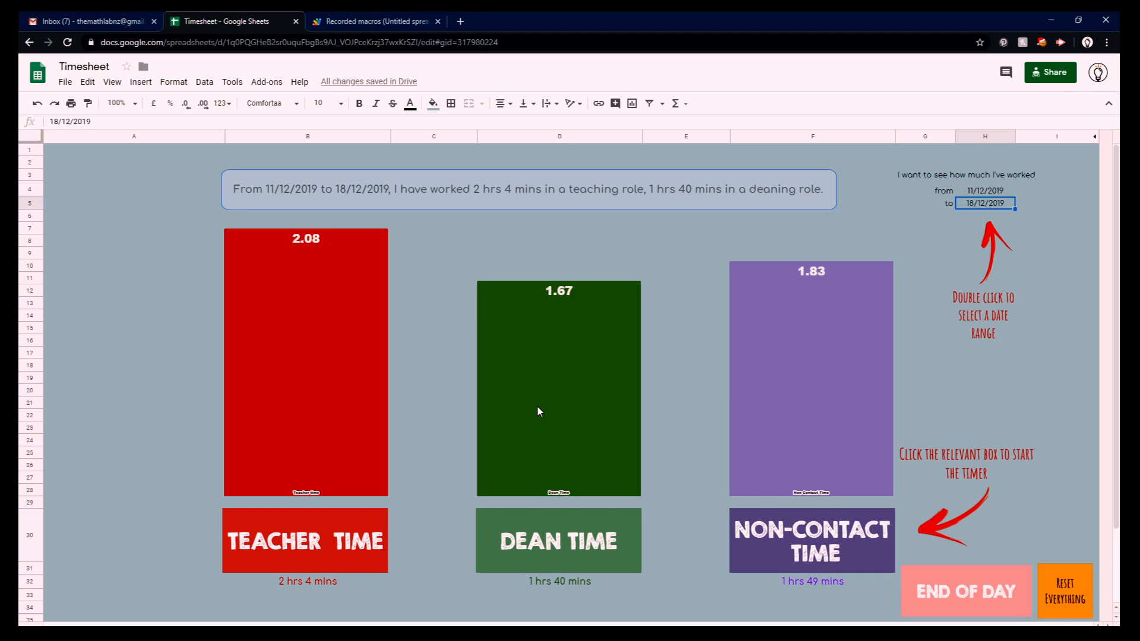
{"action": "mouse_move", "coordinate": [545, 469]}
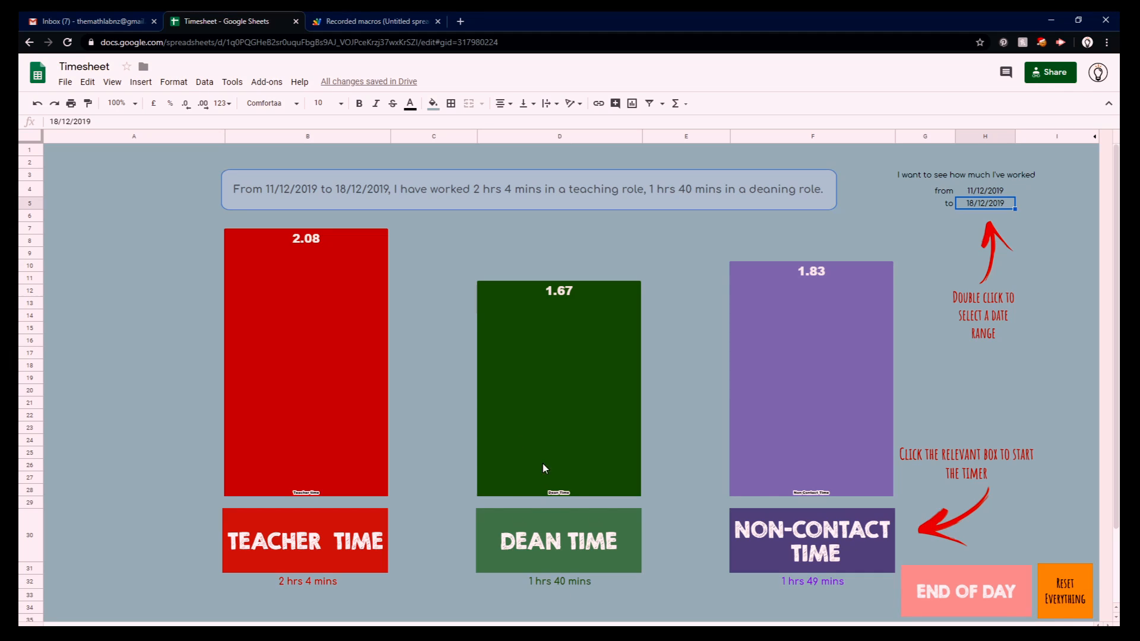
{"action": "mouse_move", "coordinate": [529, 502]}
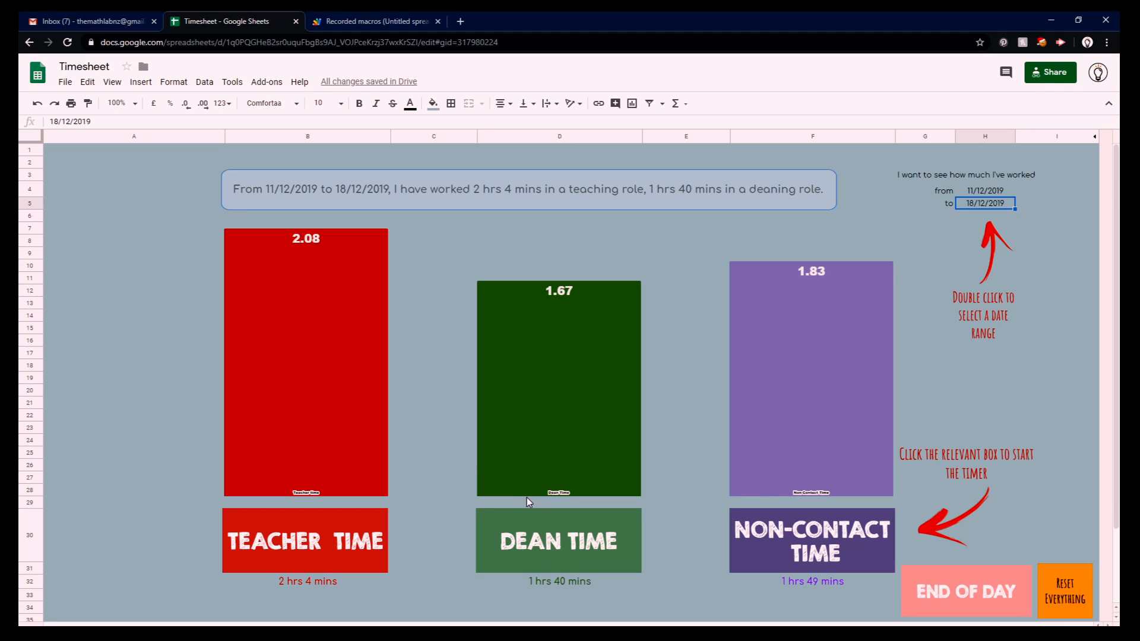
{"action": "mouse_move", "coordinate": [566, 518]}
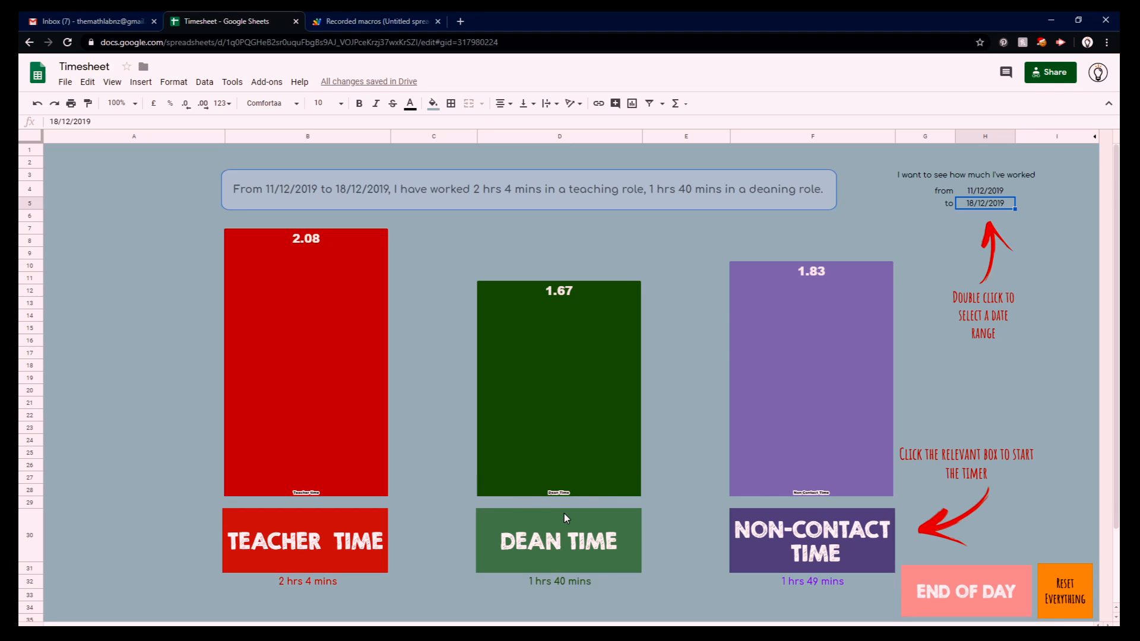
{"action": "mouse_move", "coordinate": [813, 539]}
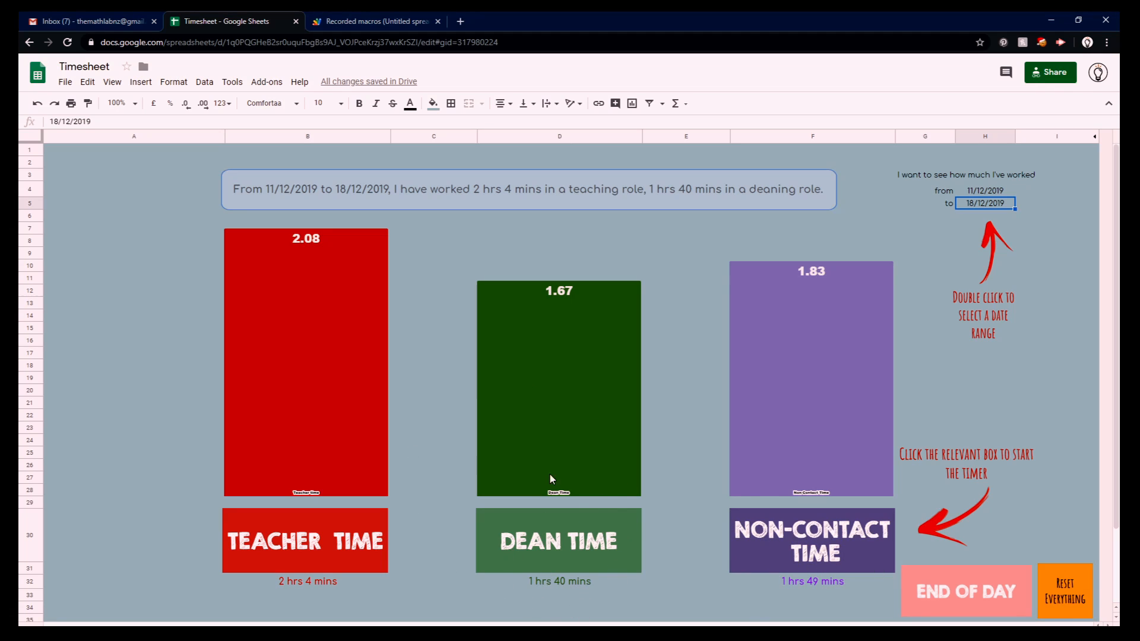
{"action": "mouse_move", "coordinate": [609, 600]}
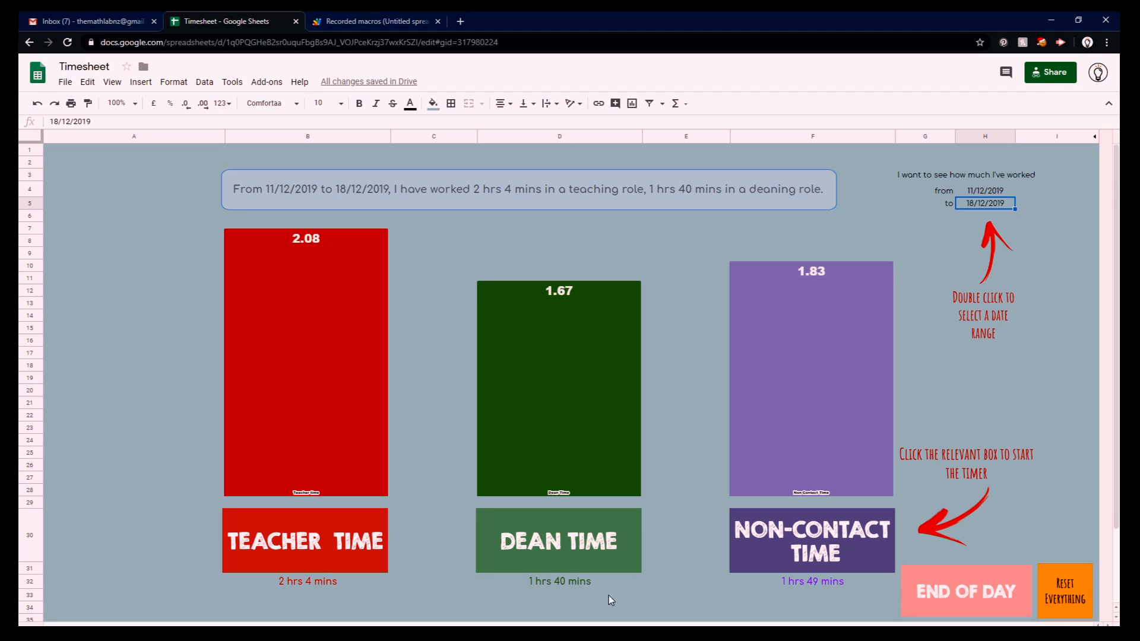
{"action": "mouse_move", "coordinate": [582, 581]}
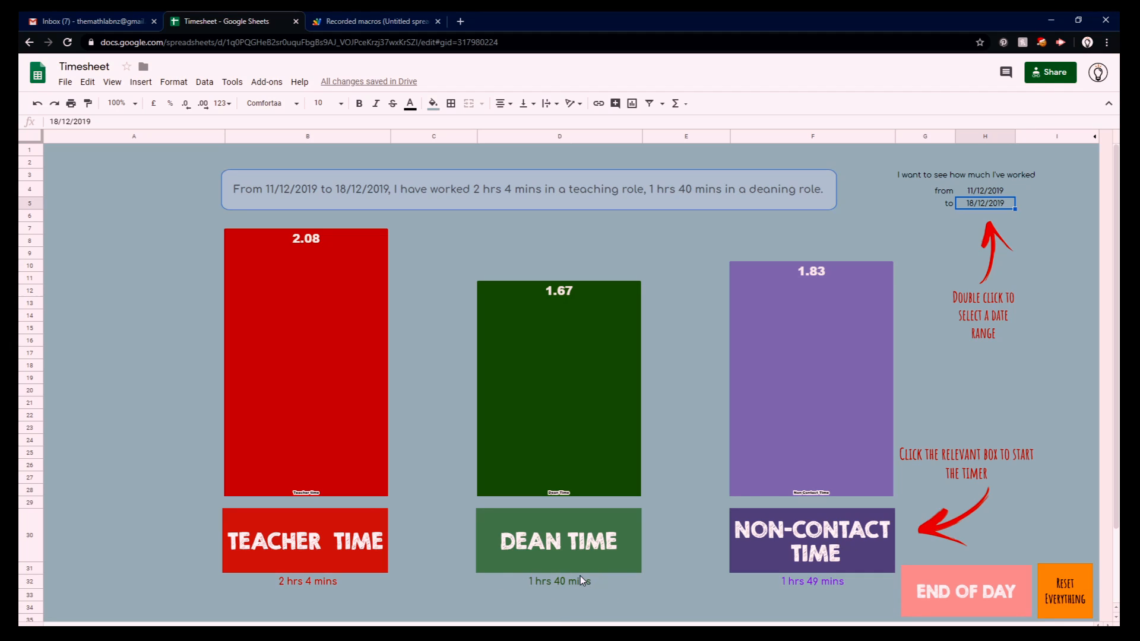
{"action": "mouse_move", "coordinate": [819, 545]}
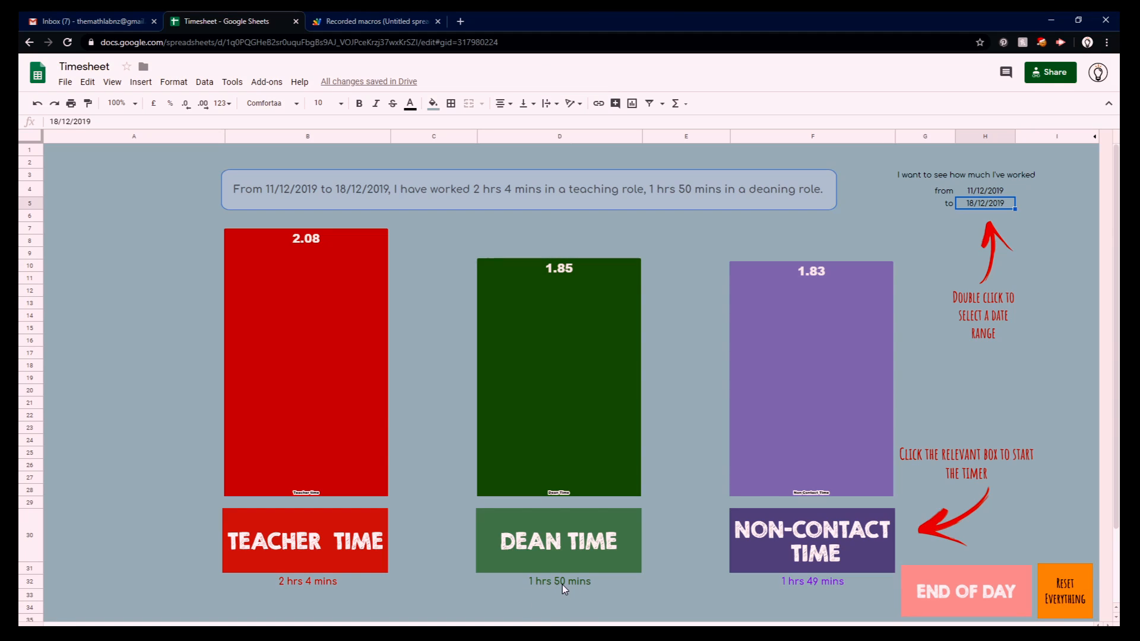
{"action": "mouse_move", "coordinate": [548, 467]}
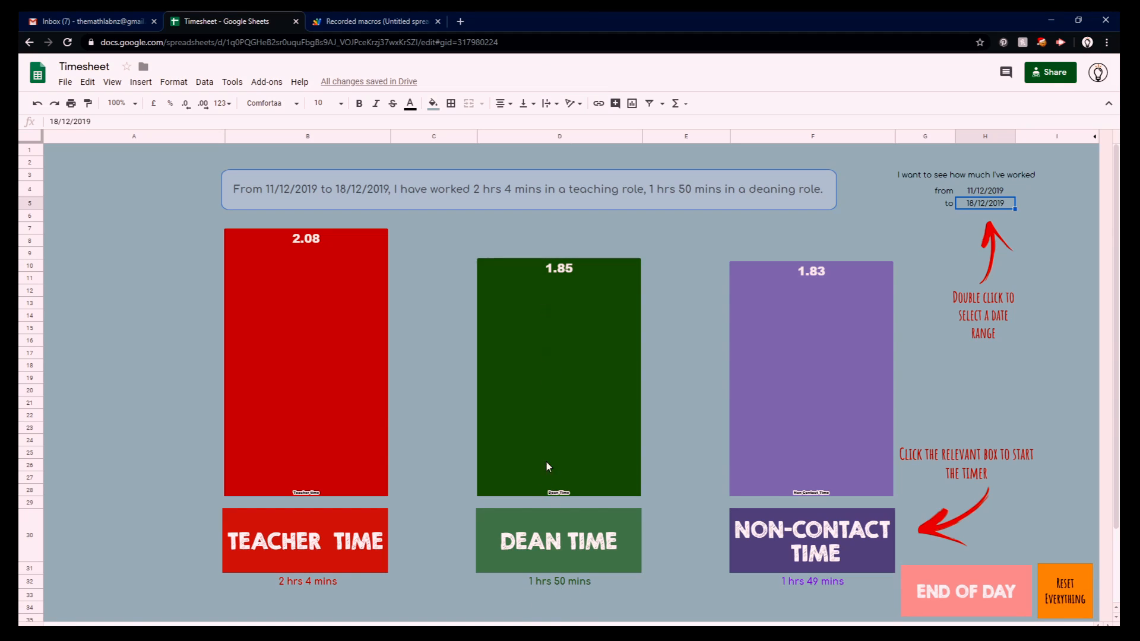
{"action": "mouse_move", "coordinate": [836, 359]}
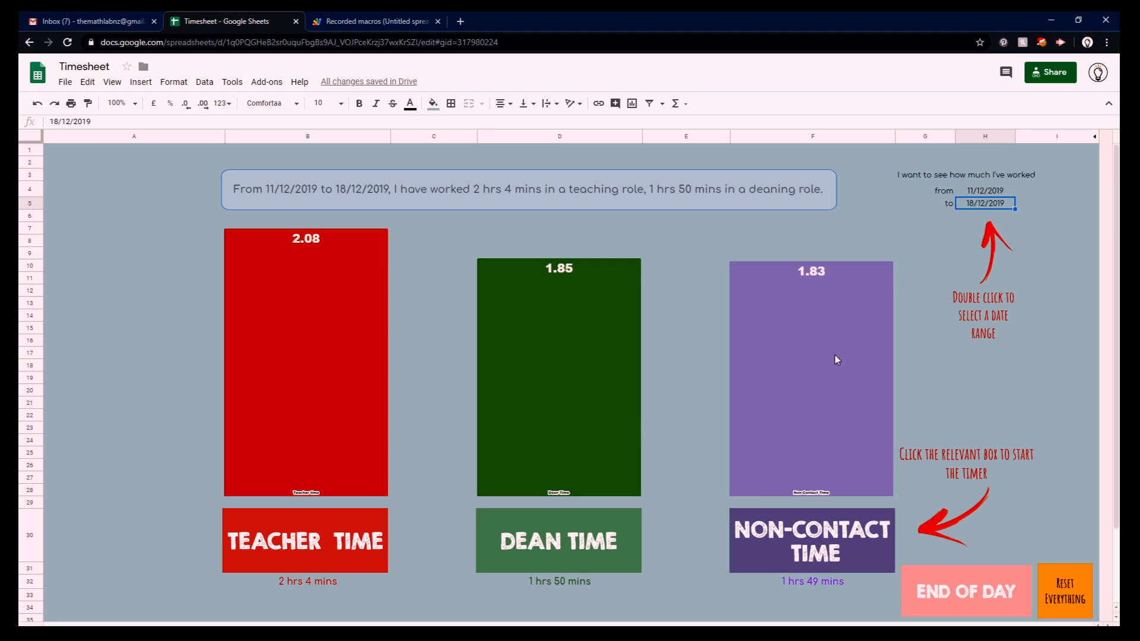
{"action": "mouse_move", "coordinate": [815, 358]}
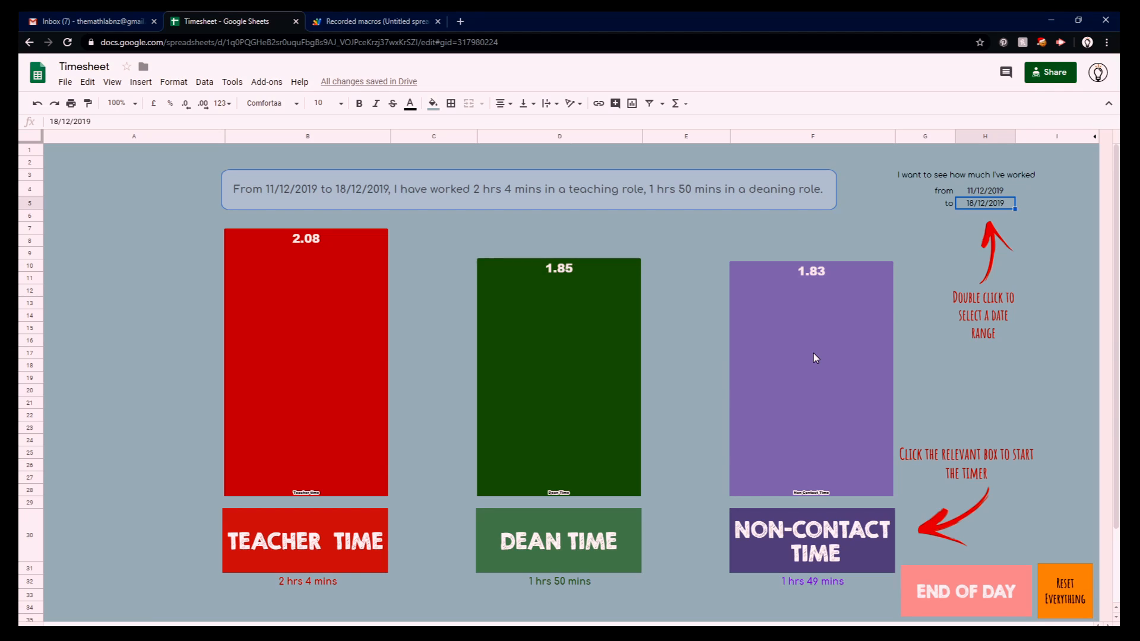
{"action": "mouse_move", "coordinate": [819, 557]}
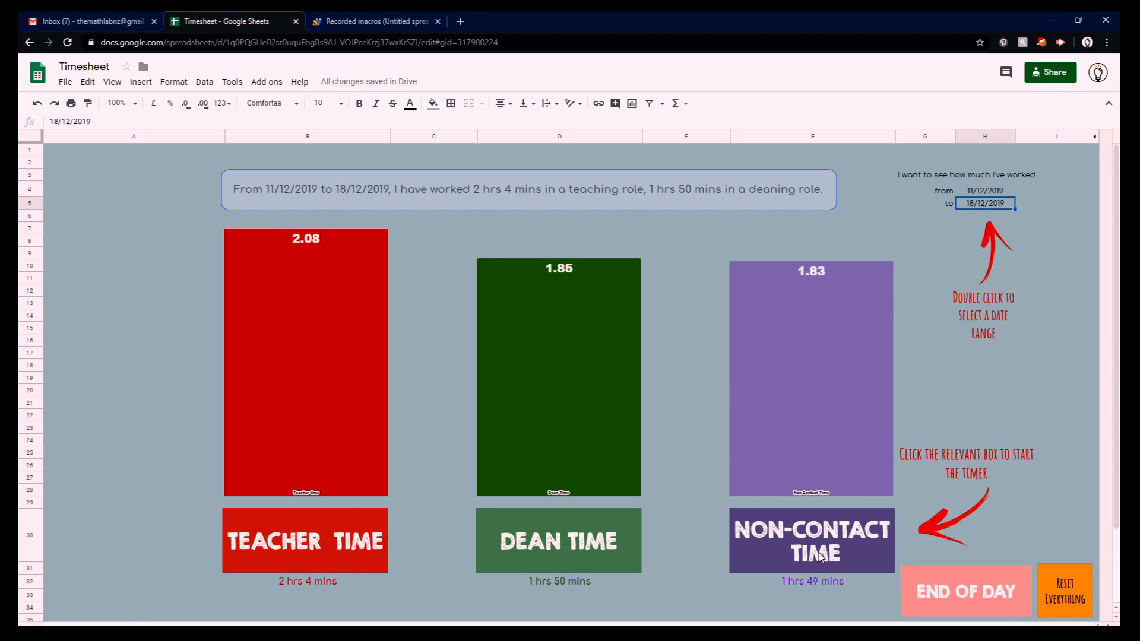
{"action": "mouse_move", "coordinate": [817, 451]}
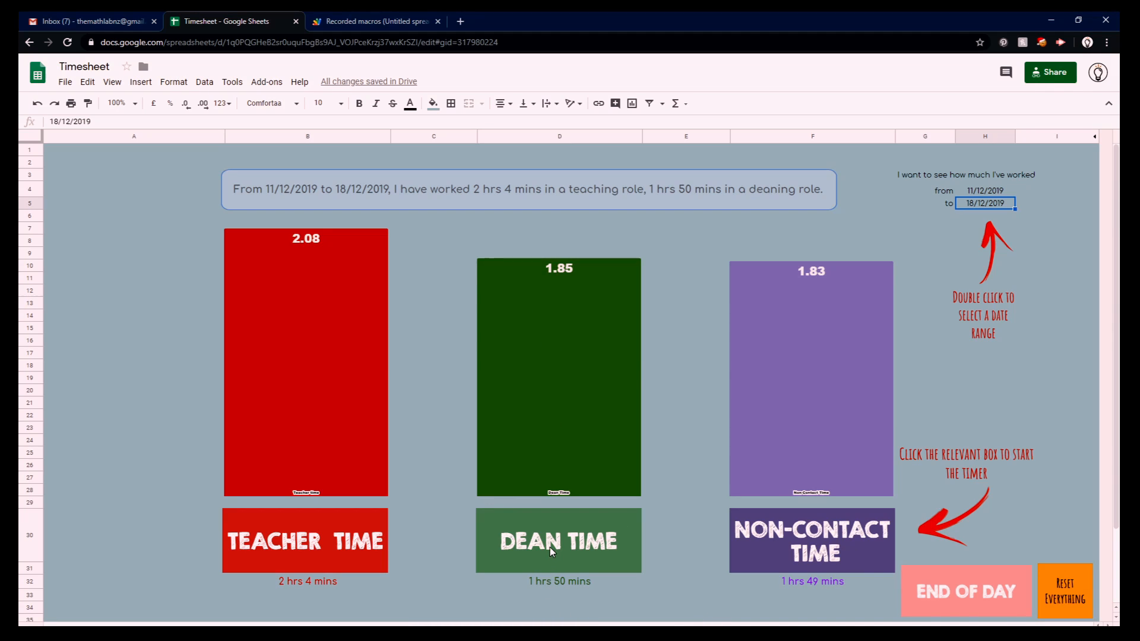
{"action": "mouse_move", "coordinate": [783, 568]}
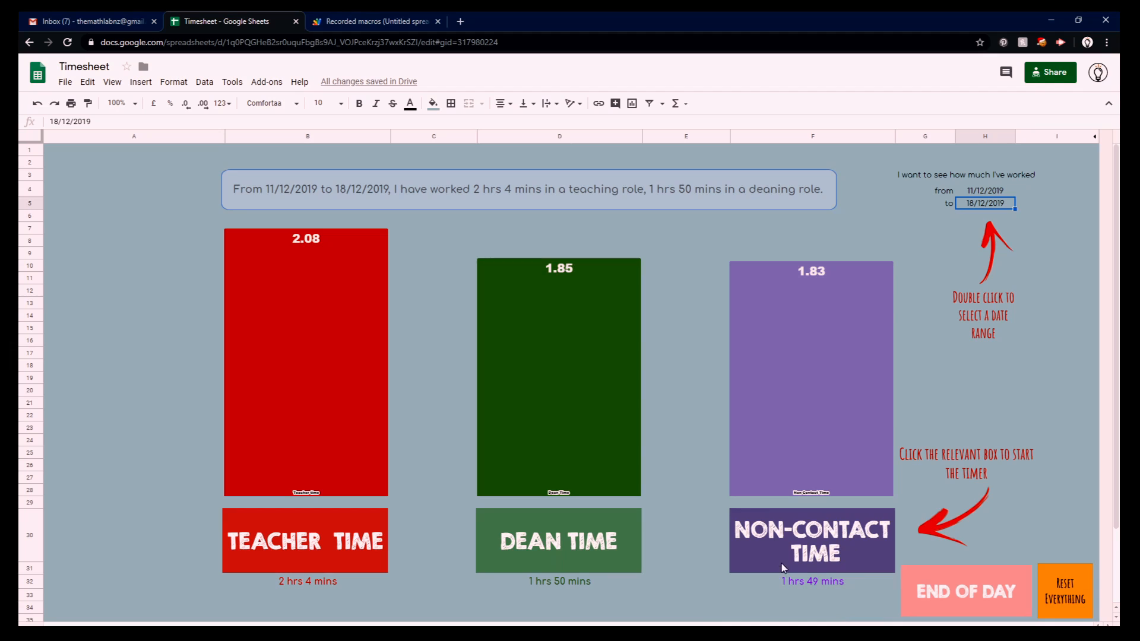
{"action": "mouse_move", "coordinate": [821, 585]}
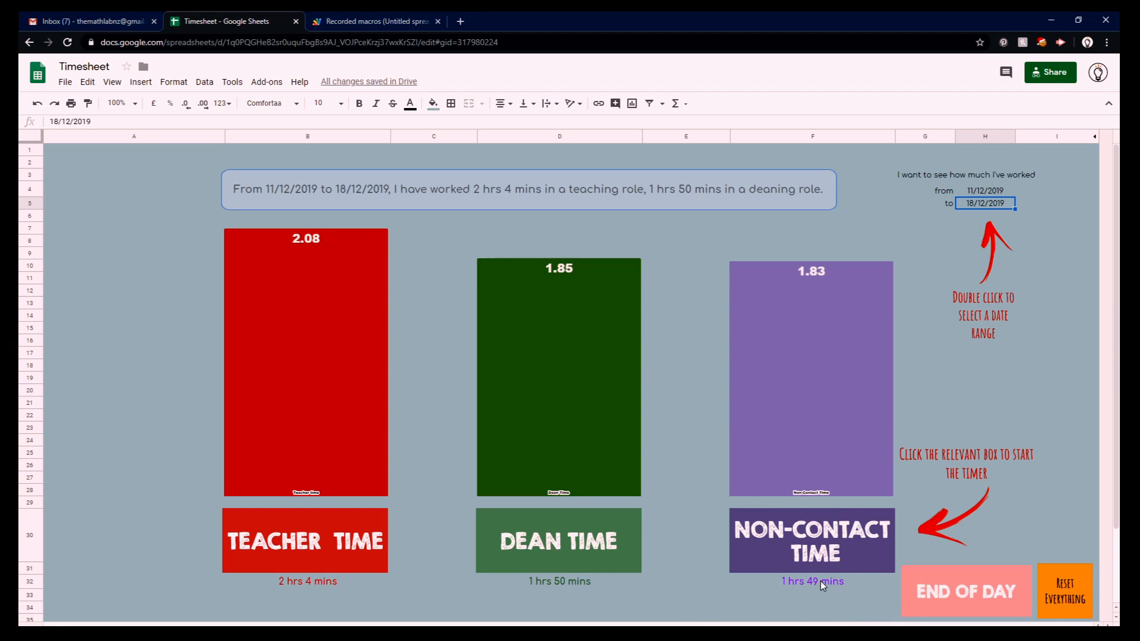
{"action": "mouse_move", "coordinate": [538, 561]}
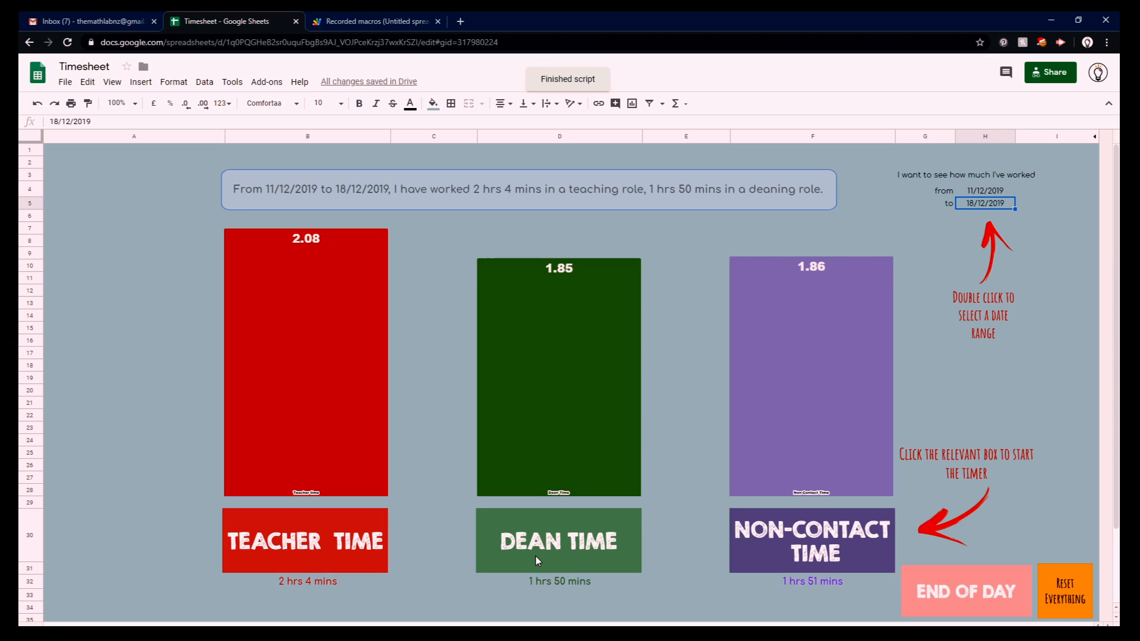
{"action": "mouse_move", "coordinate": [797, 391]}
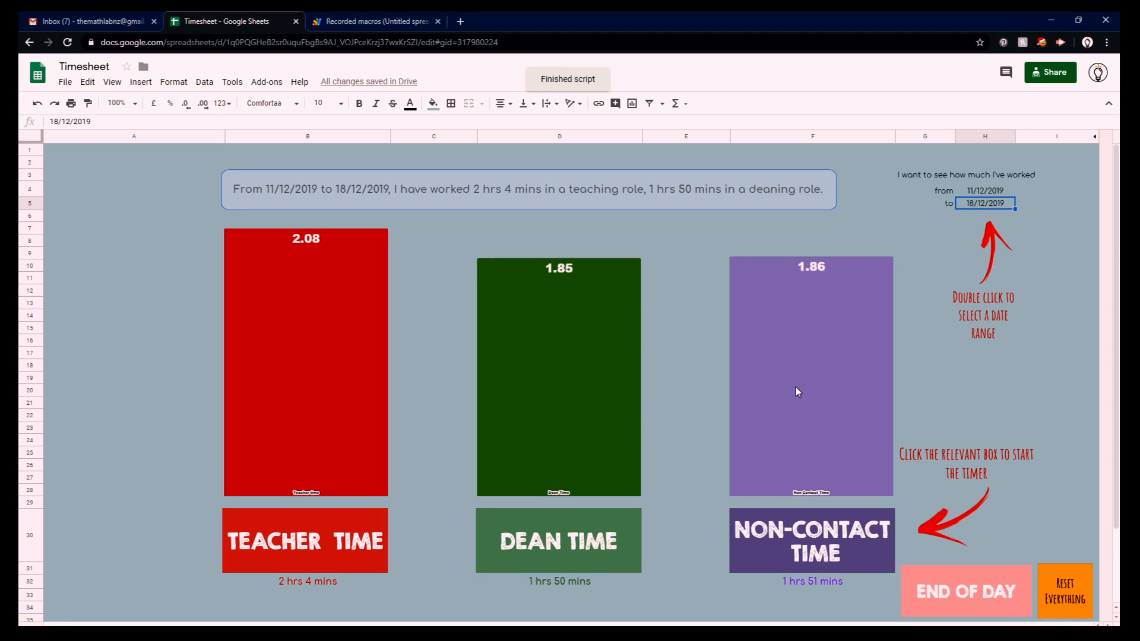
{"action": "mouse_move", "coordinate": [782, 338]}
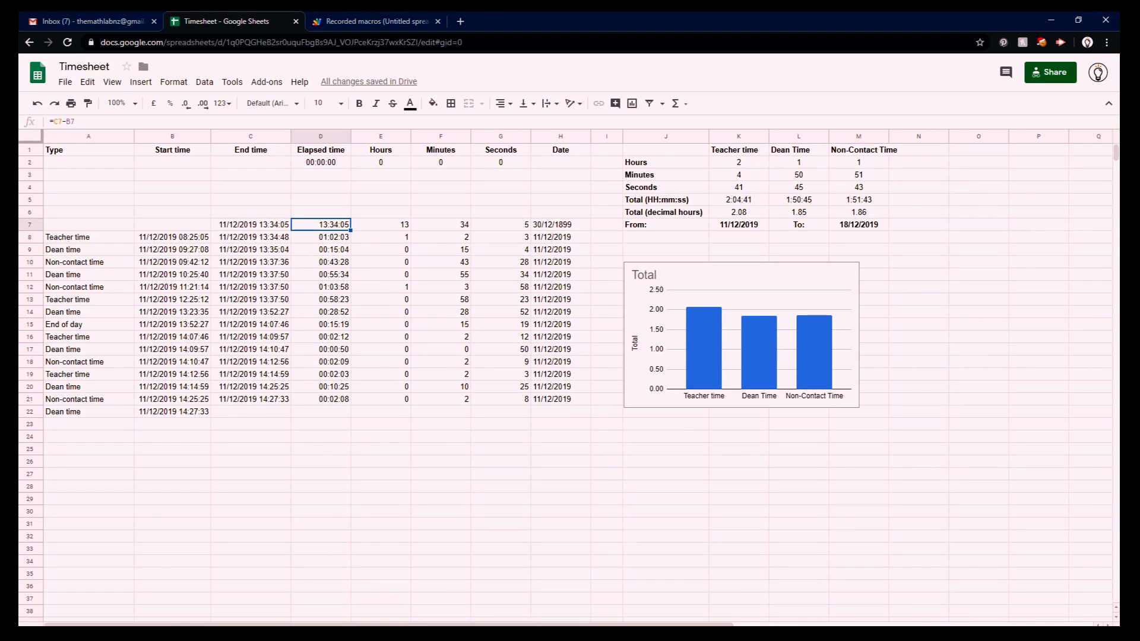
{"action": "mouse_move", "coordinate": [79, 237]}
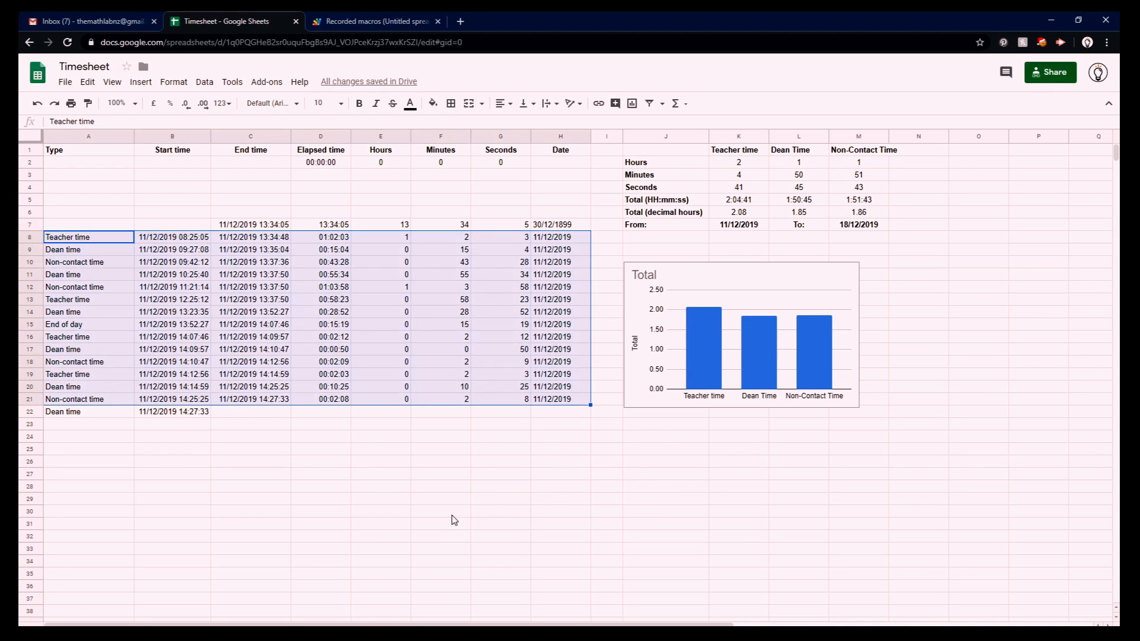
Step: Inspect row 21's elapsed-time, end-time, hours/minutes/seconds and date formulas, then scroll right to the summary
{"action": "left_click", "coordinate": [172, 411]}
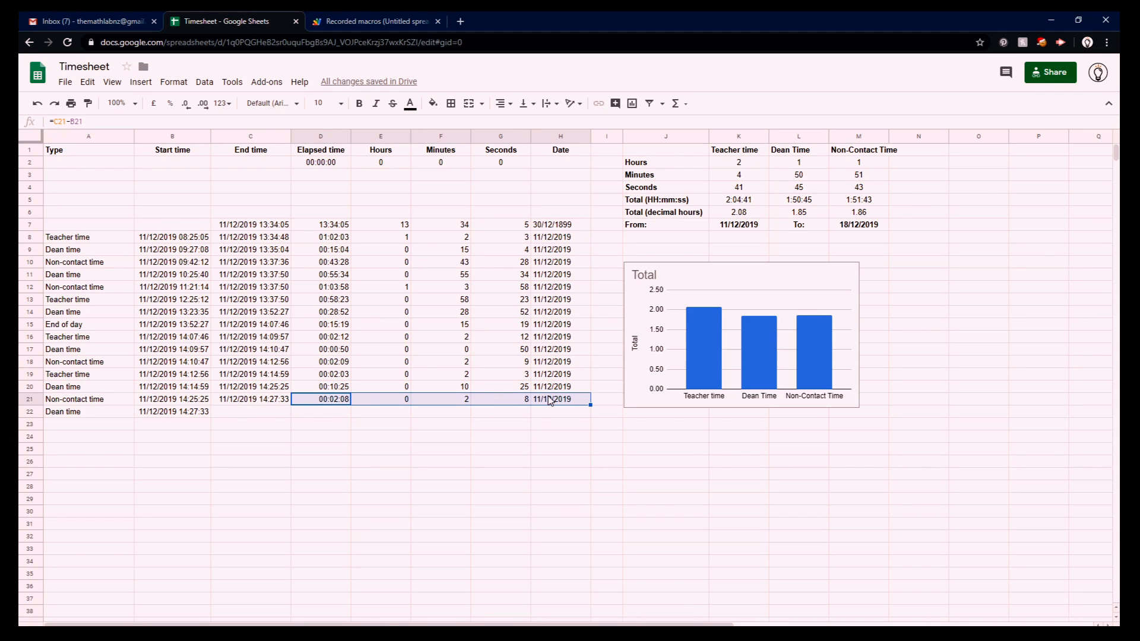
{"action": "left_click", "coordinate": [254, 399]}
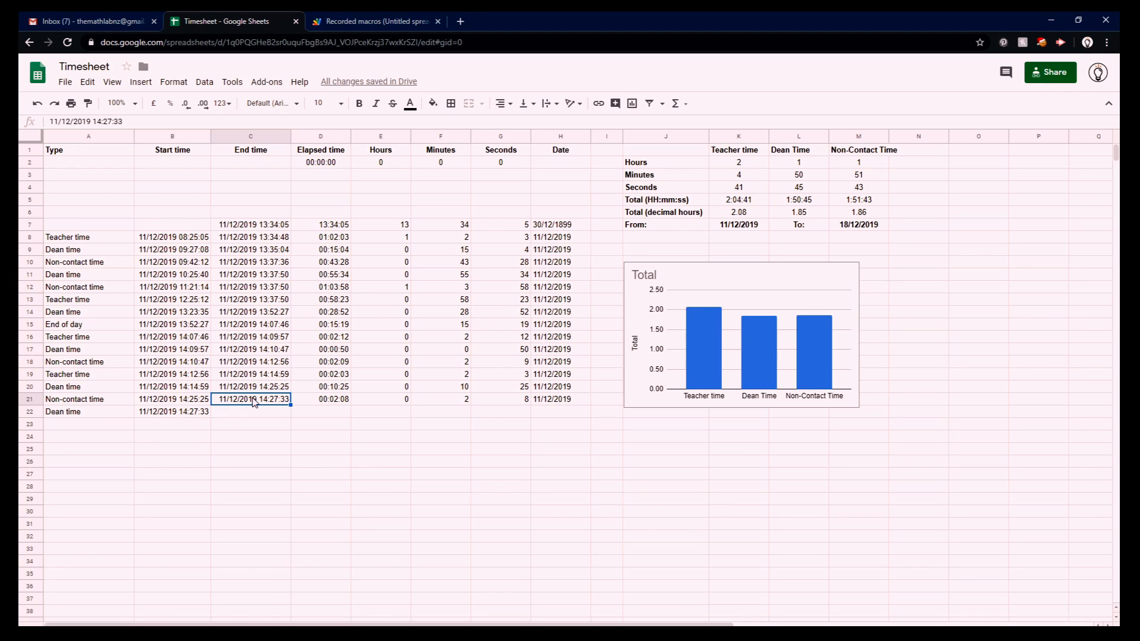
{"action": "left_click", "coordinate": [117, 103]}
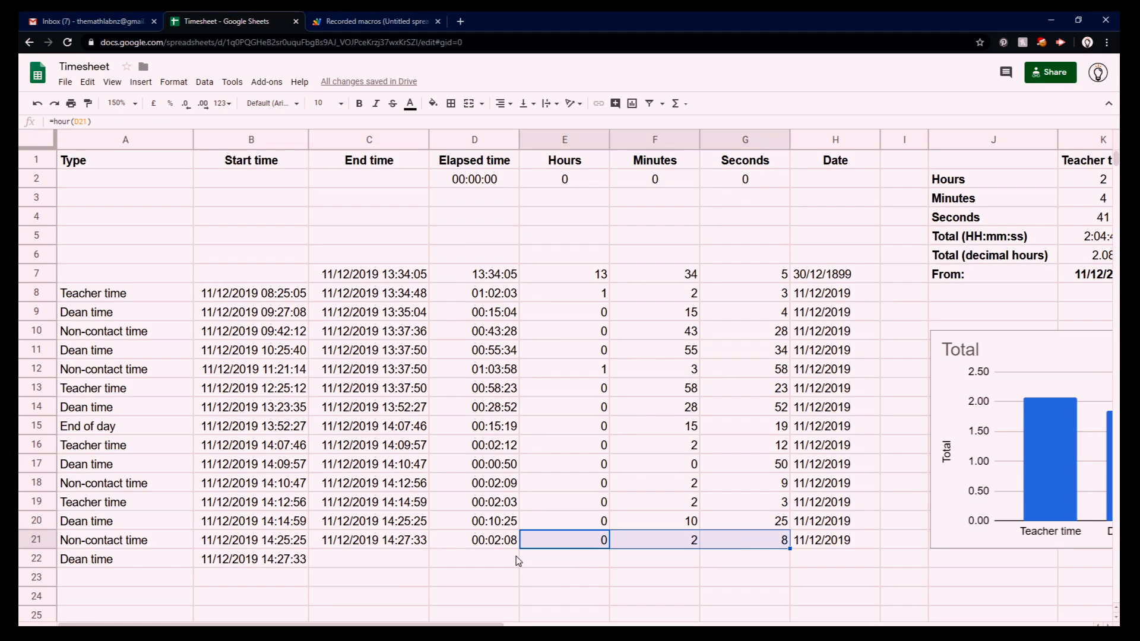
{"action": "mouse_move", "coordinate": [488, 549]}
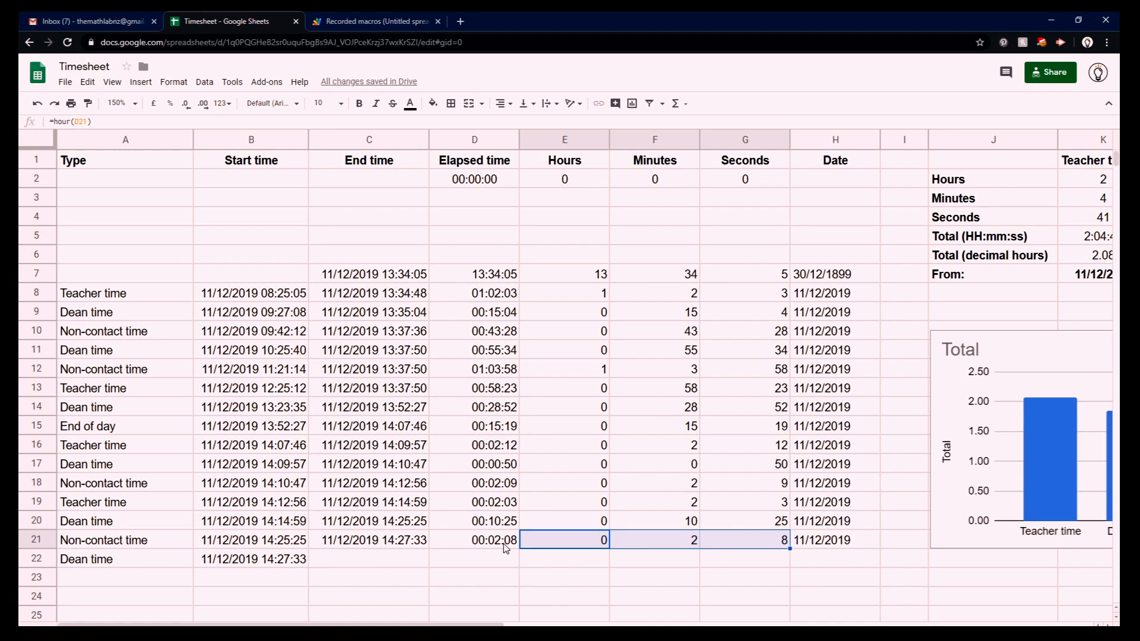
{"action": "left_click", "coordinate": [834, 540]}
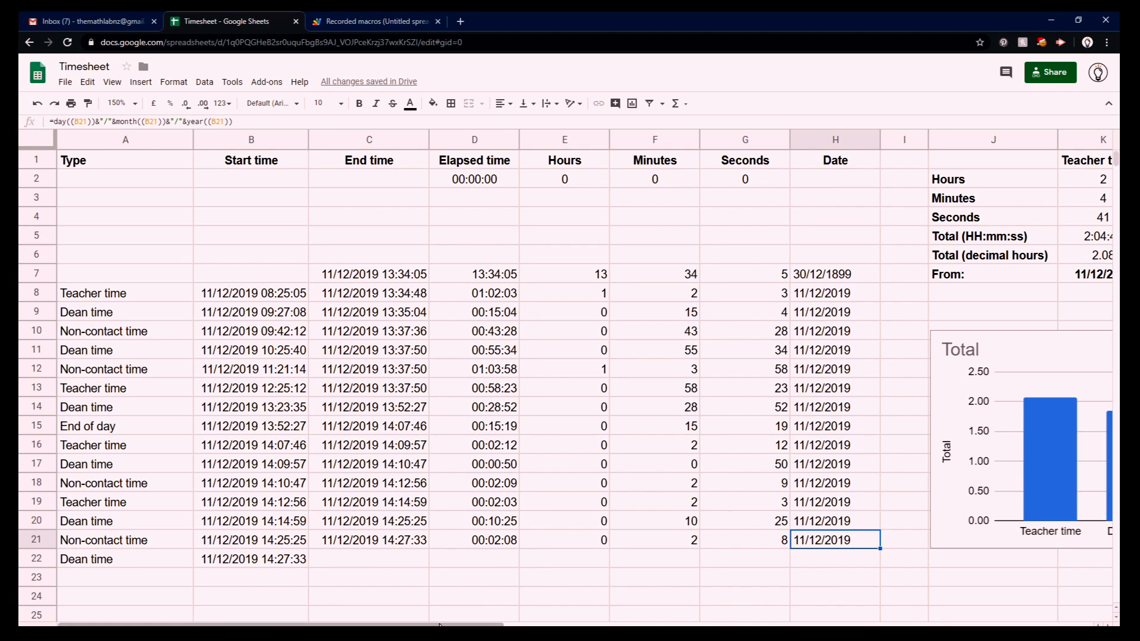
{"action": "mouse_move", "coordinate": [797, 551]}
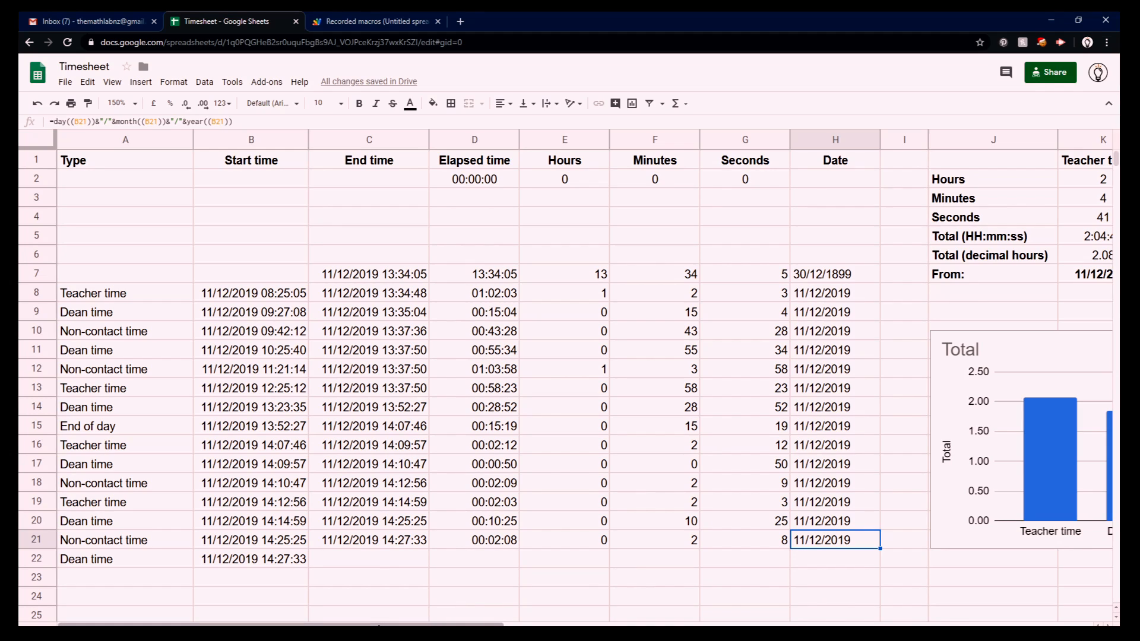
{"action": "scroll", "scroll_direction": "right", "scroll_amount": 3}
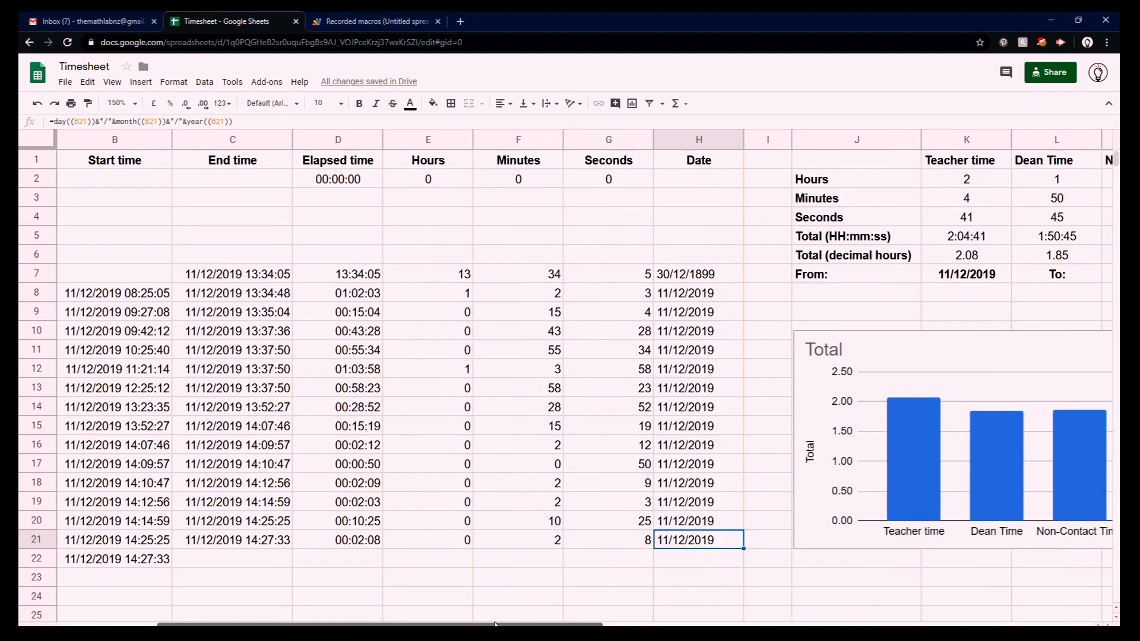
{"action": "scroll", "scroll_direction": "right", "scroll_amount": 3}
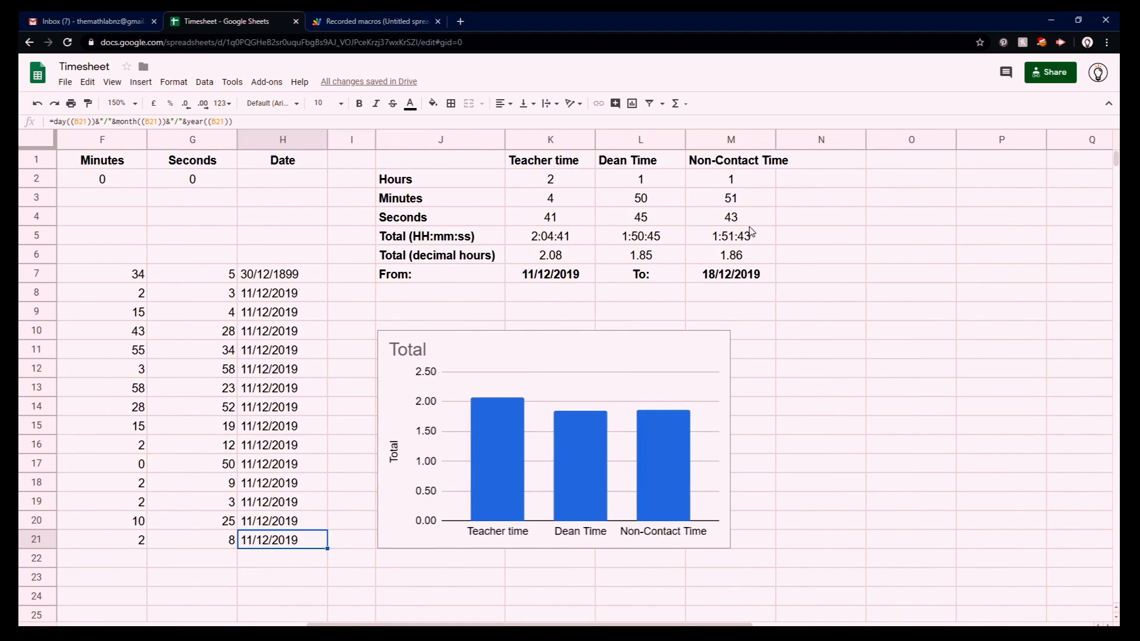
Step: Check the Teacher time total, decimal hours and seconds formulas, then zoom to 100%
{"action": "left_click", "coordinate": [551, 236]}
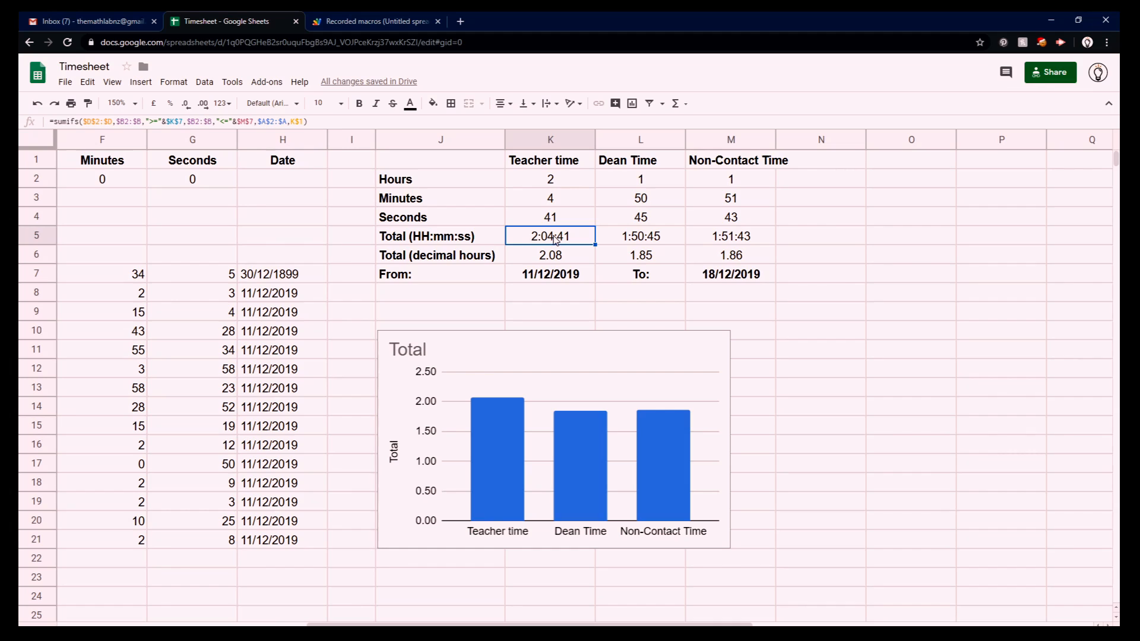
{"action": "mouse_move", "coordinate": [550, 251]}
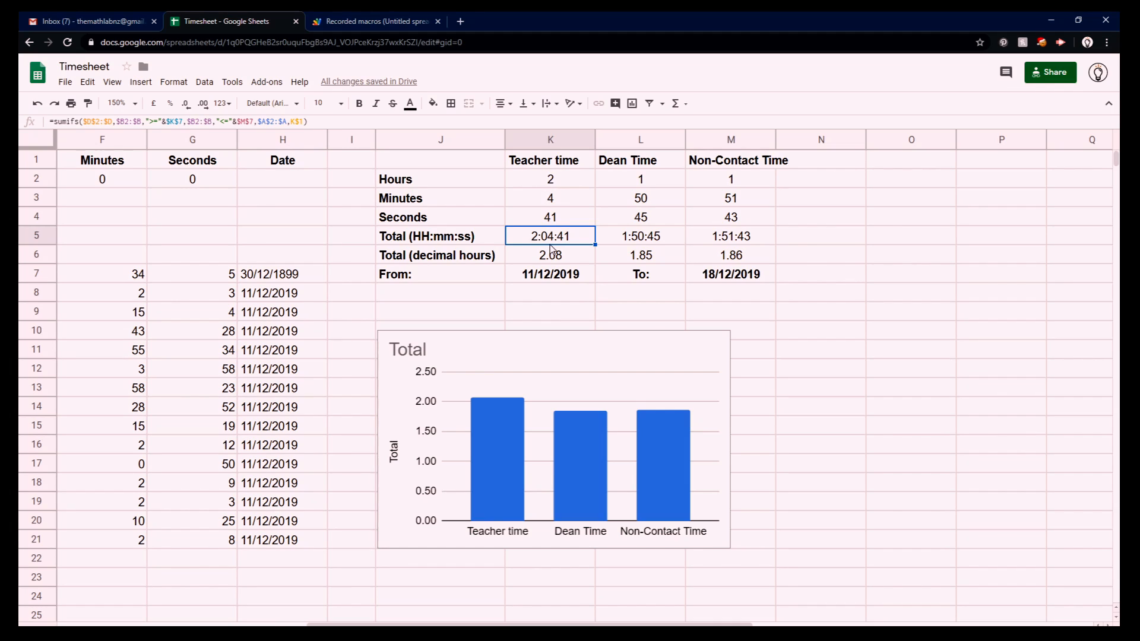
{"action": "mouse_move", "coordinate": [539, 285]}
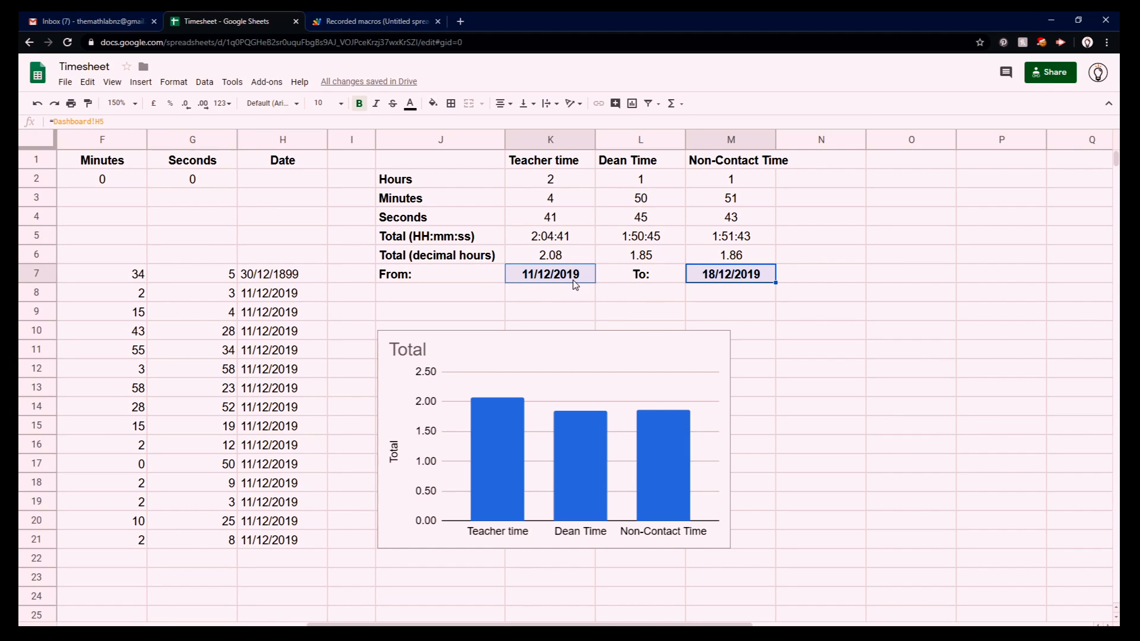
{"action": "left_click", "coordinate": [550, 254]}
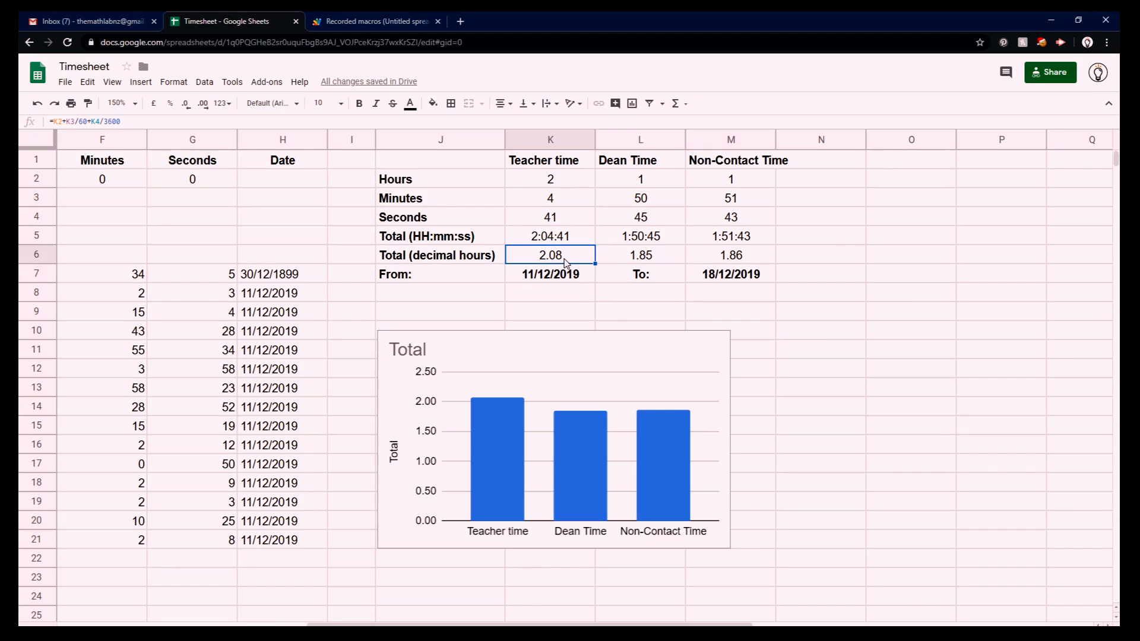
{"action": "mouse_move", "coordinate": [569, 262]}
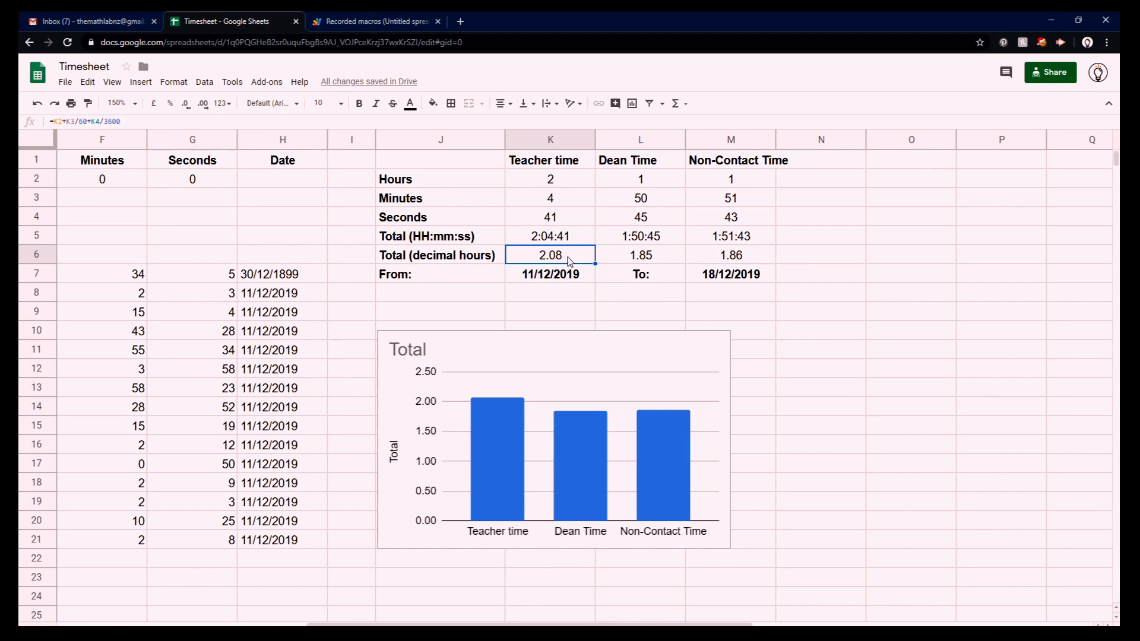
{"action": "left_click", "coordinate": [550, 216]}
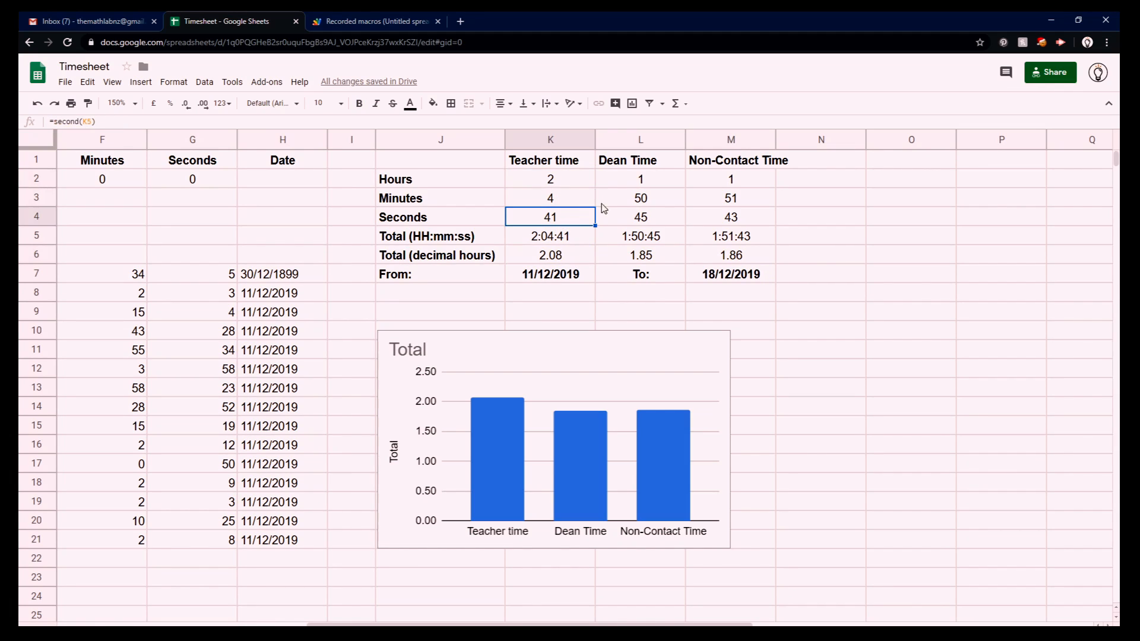
{"action": "mouse_move", "coordinate": [549, 550]}
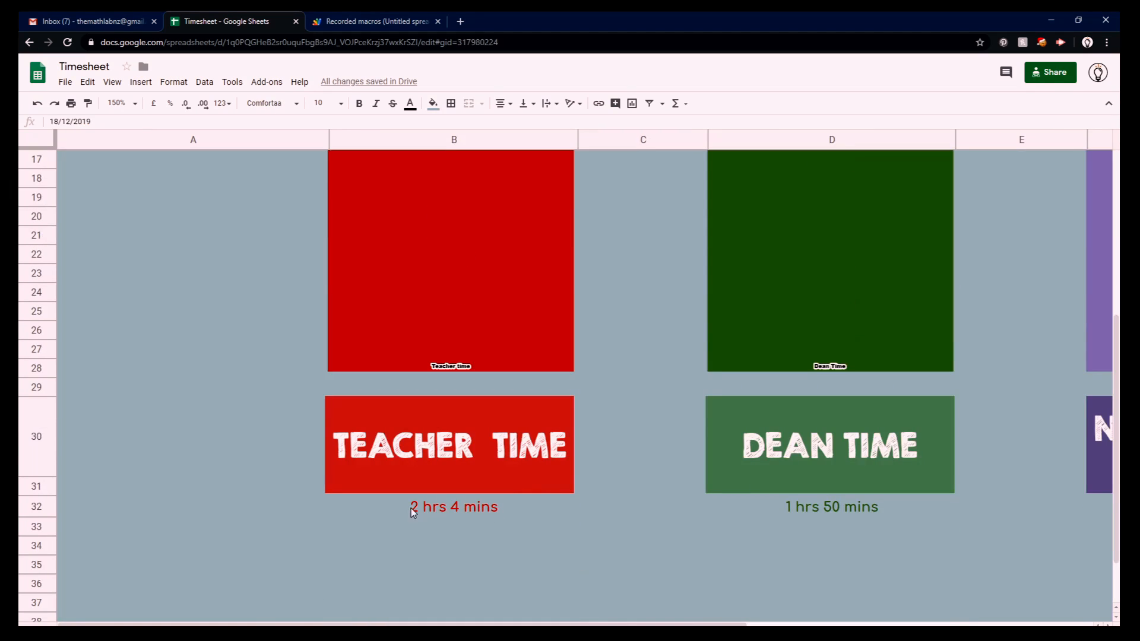
{"action": "mouse_move", "coordinate": [498, 486]}
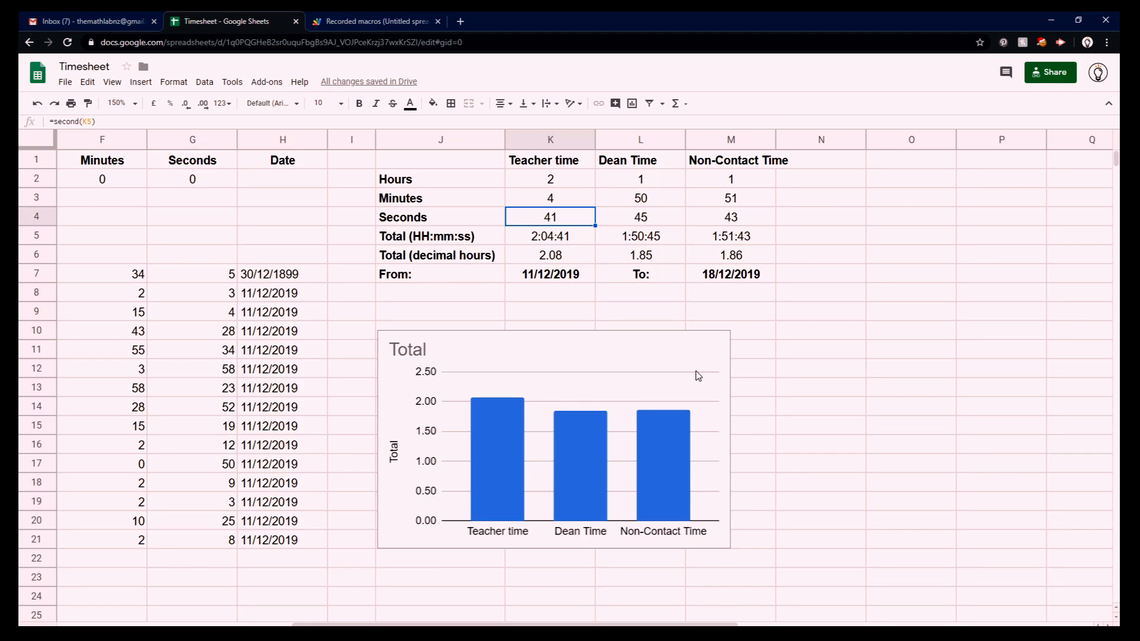
{"action": "mouse_move", "coordinate": [503, 476]}
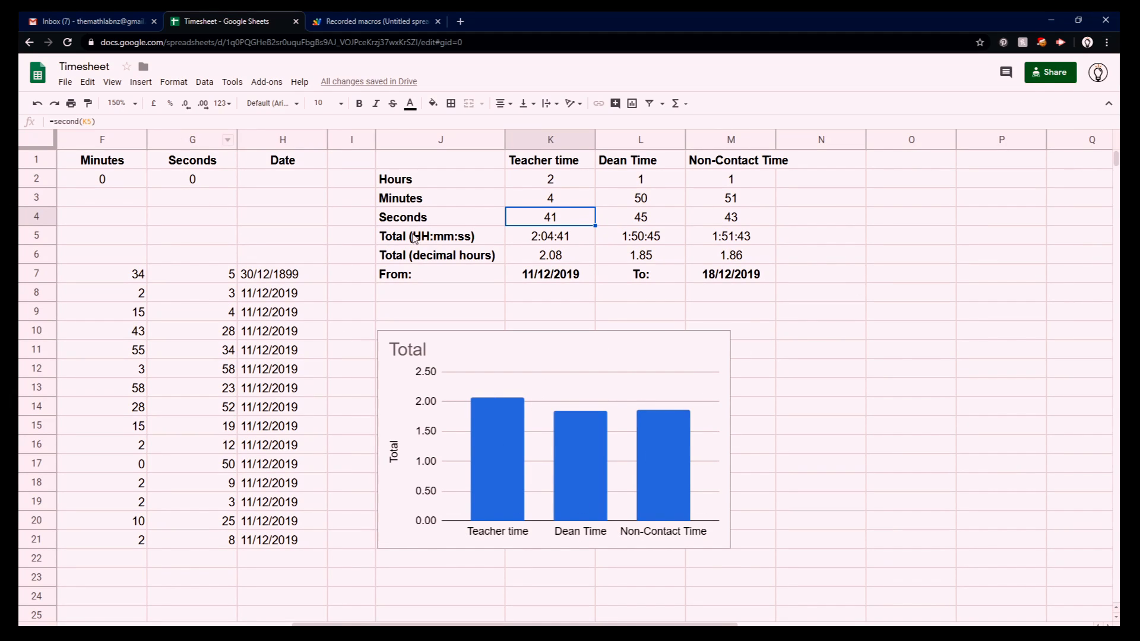
{"action": "mouse_move", "coordinate": [155, 545]}
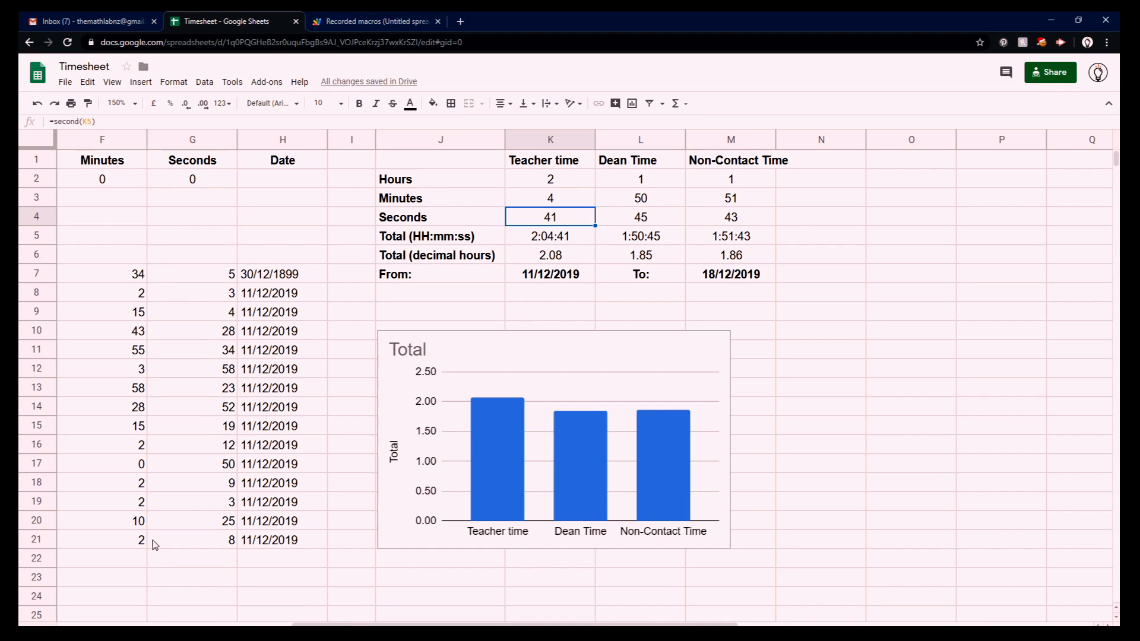
{"action": "left_click", "coordinate": [120, 103]}
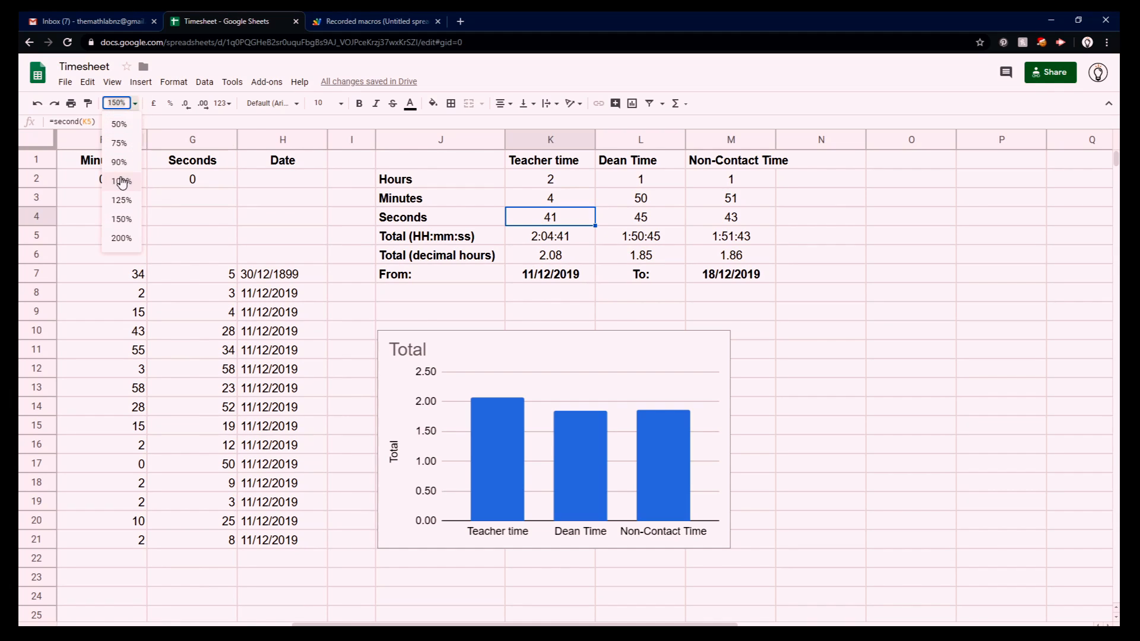
{"action": "left_click", "coordinate": [121, 181]}
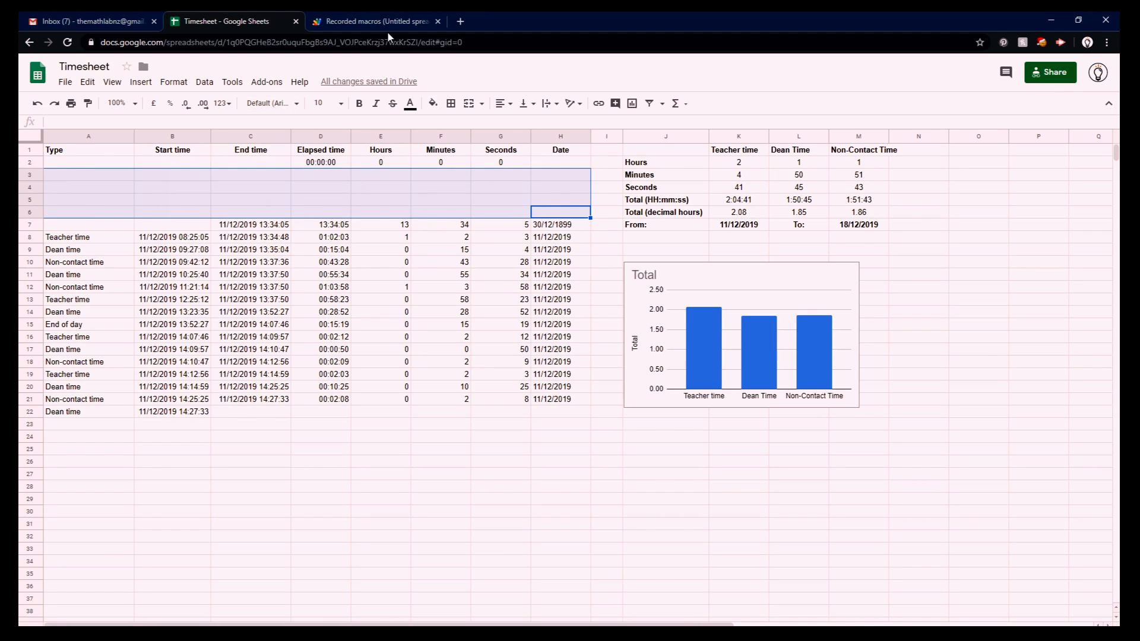
{"action": "mouse_move", "coordinate": [336, 208]}
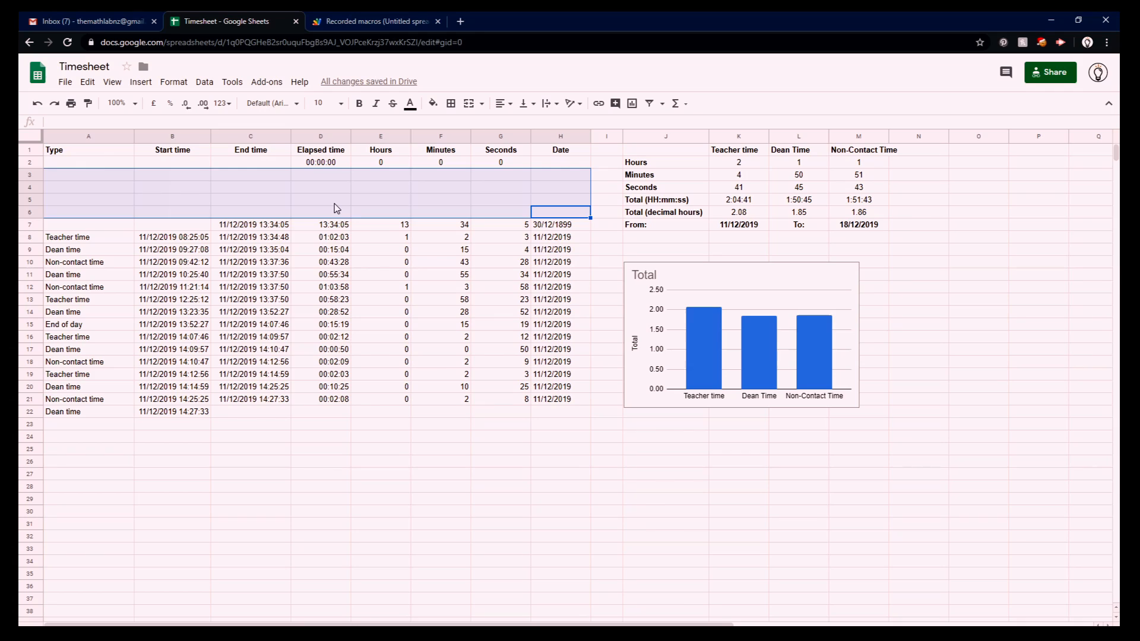
{"action": "mouse_move", "coordinate": [321, 227]}
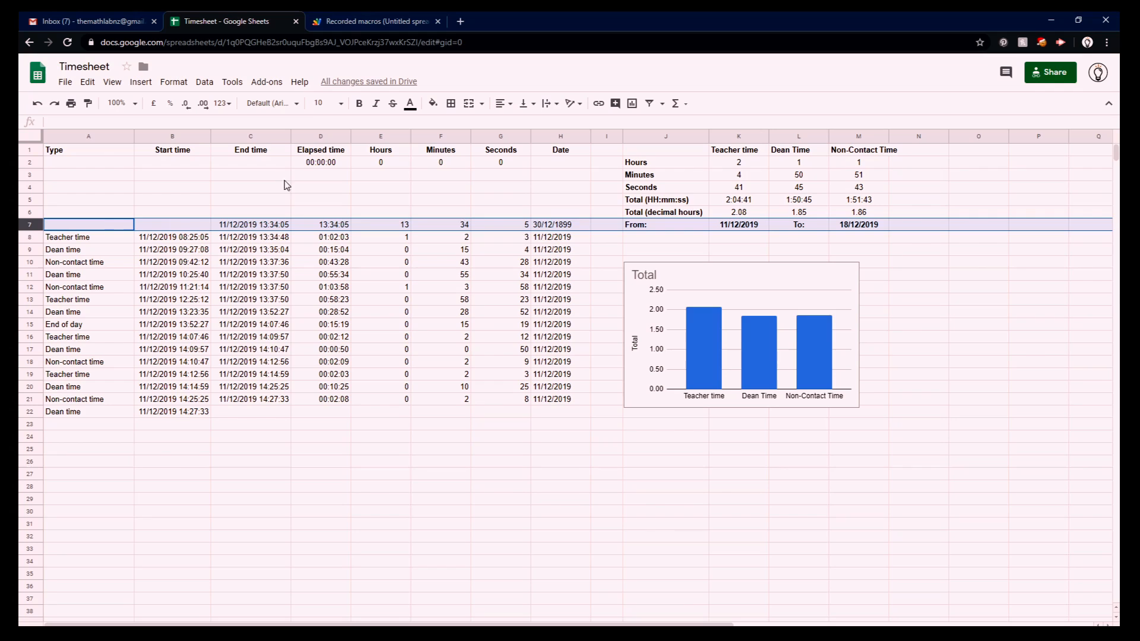
{"action": "mouse_move", "coordinate": [357, 18]}
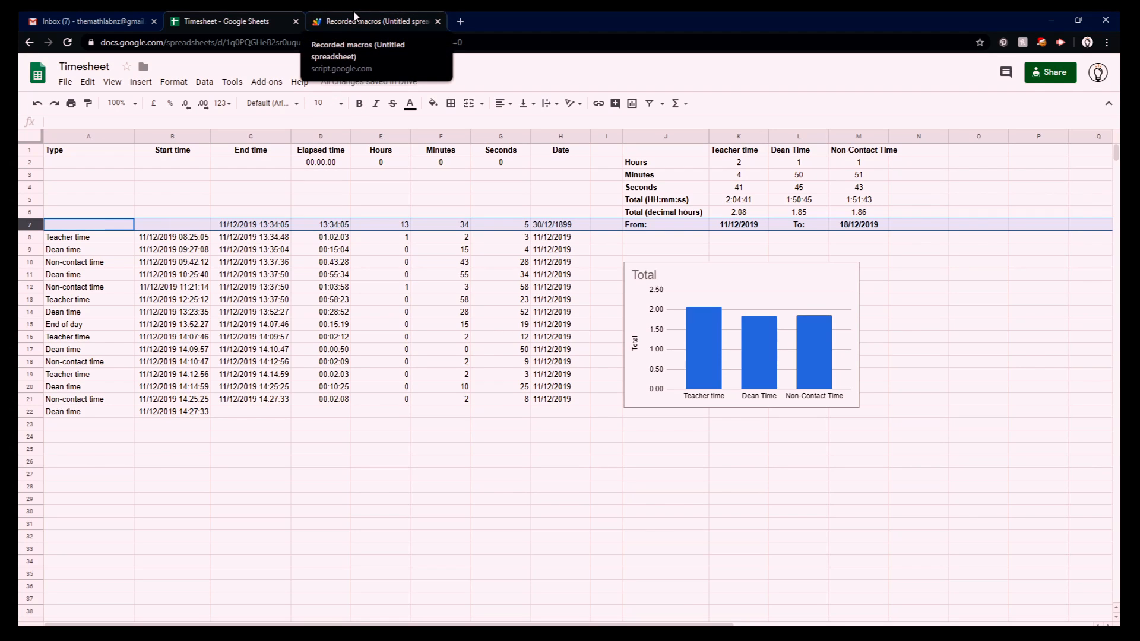
{"action": "left_click", "coordinate": [379, 21]}
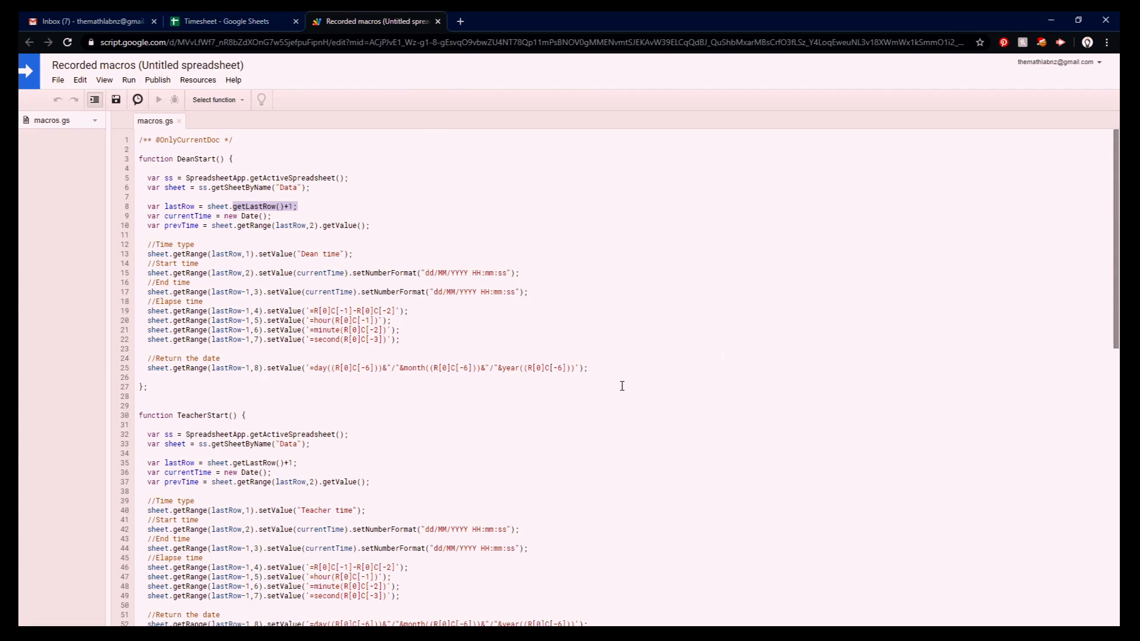
{"action": "scroll", "scroll_direction": "down", "scroll_amount": 3}
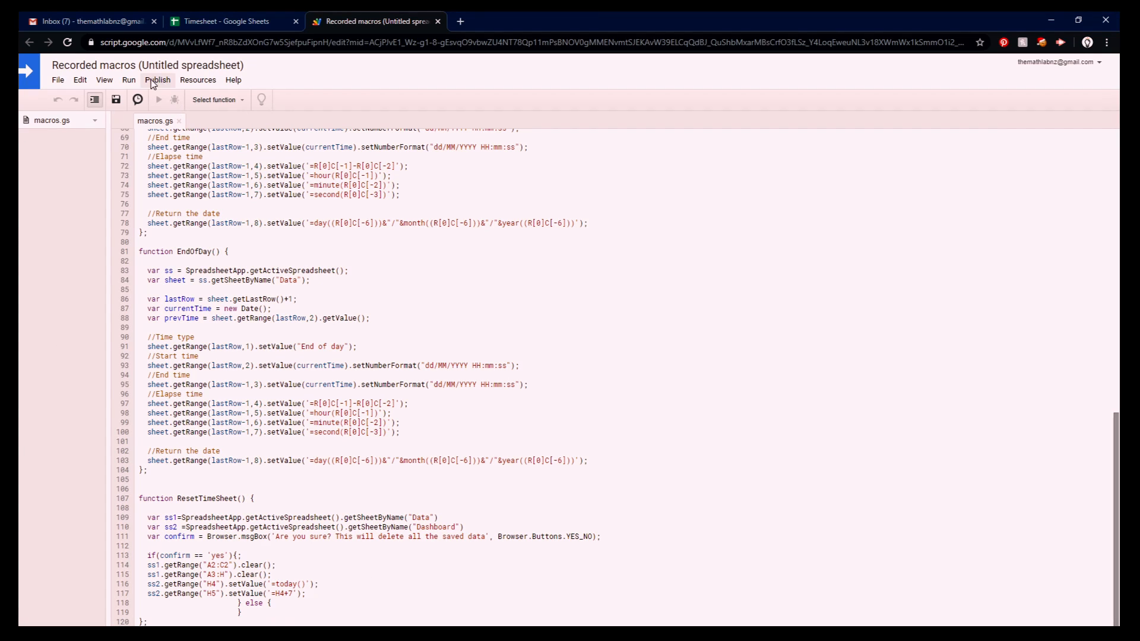
{"action": "left_click", "coordinate": [104, 80]}
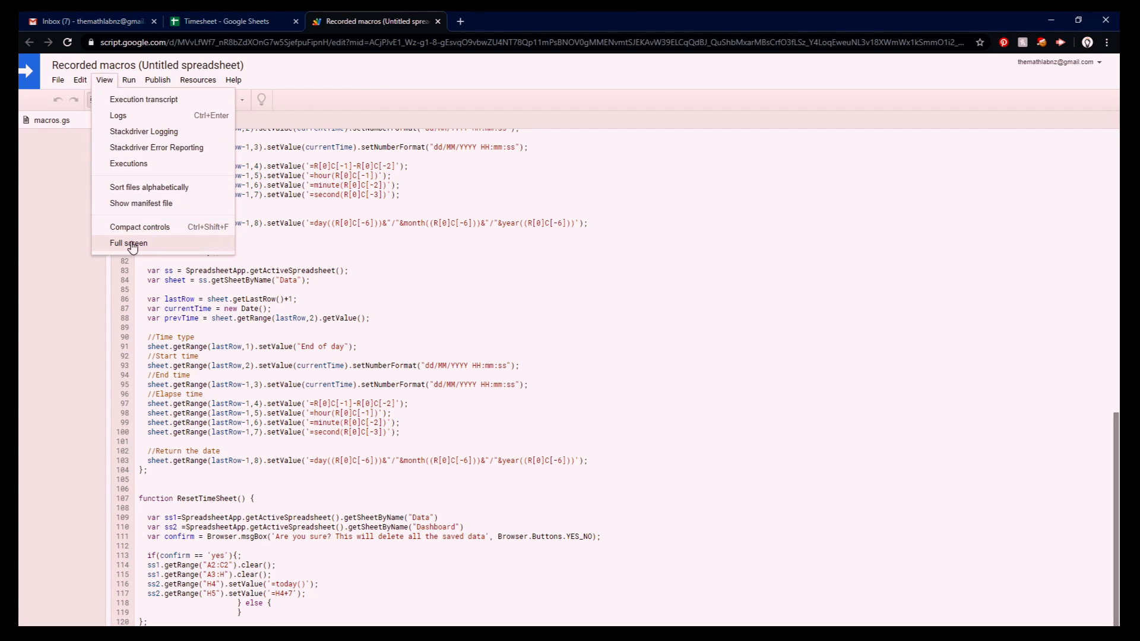
{"action": "left_click", "coordinate": [129, 243]}
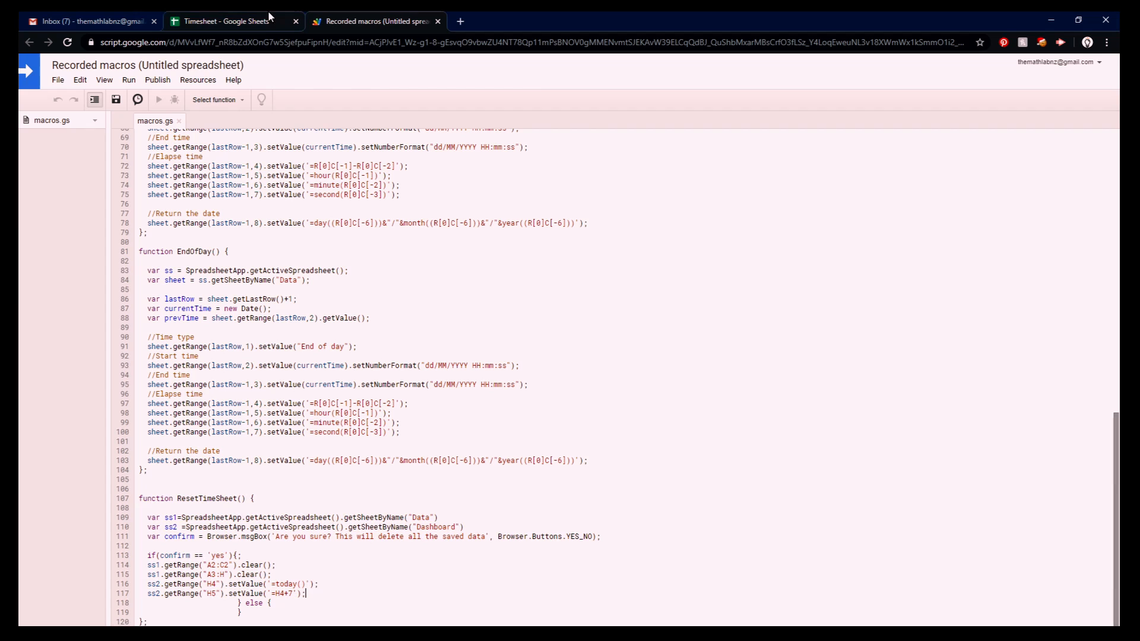
{"action": "left_click", "coordinate": [227, 21]}
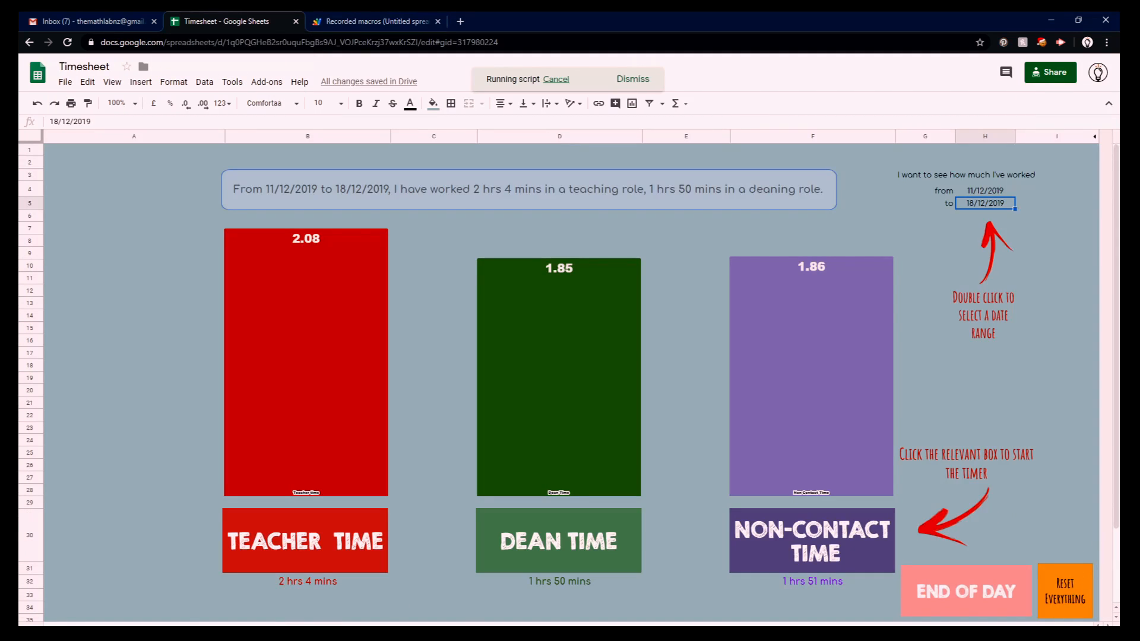
{"action": "left_click", "coordinate": [1065, 591]}
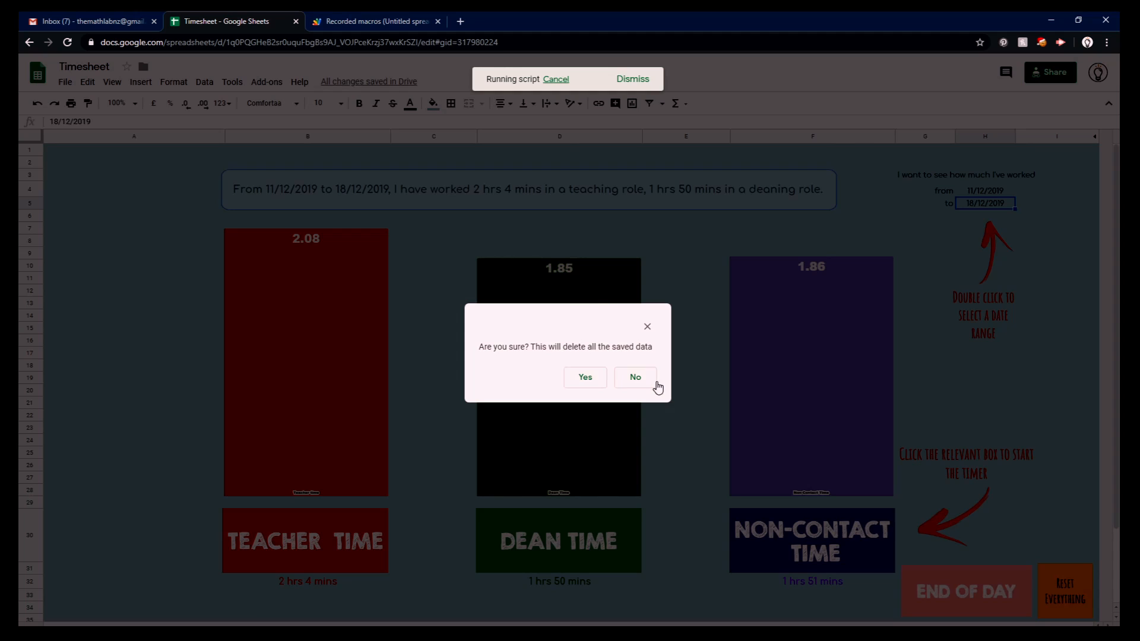
{"action": "left_click", "coordinate": [634, 377]}
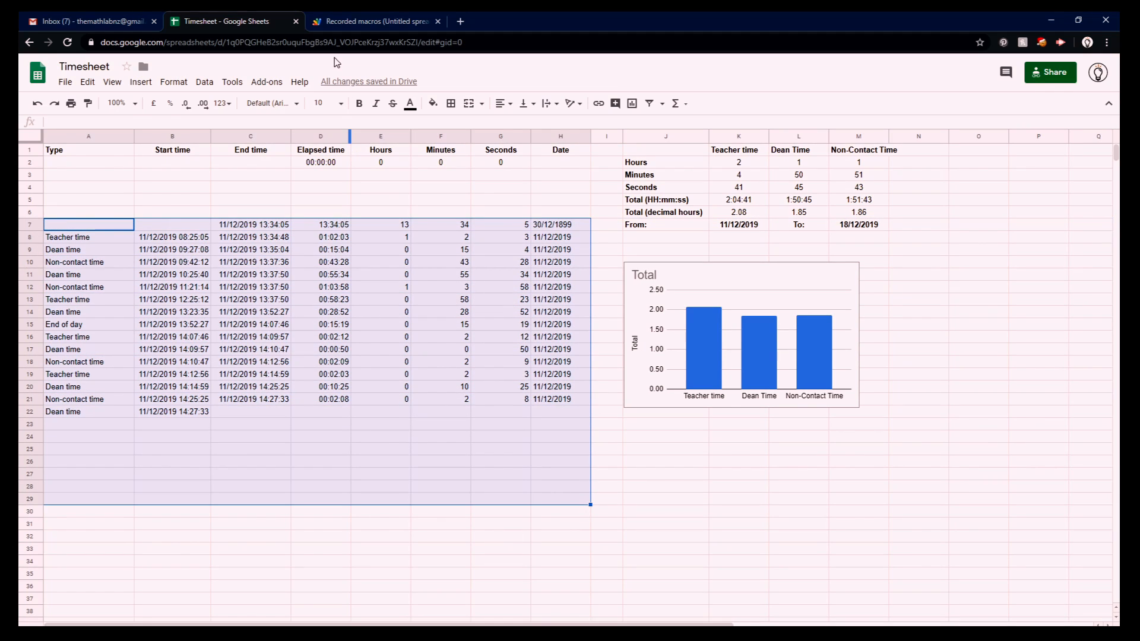
{"action": "left_click", "coordinate": [374, 21]}
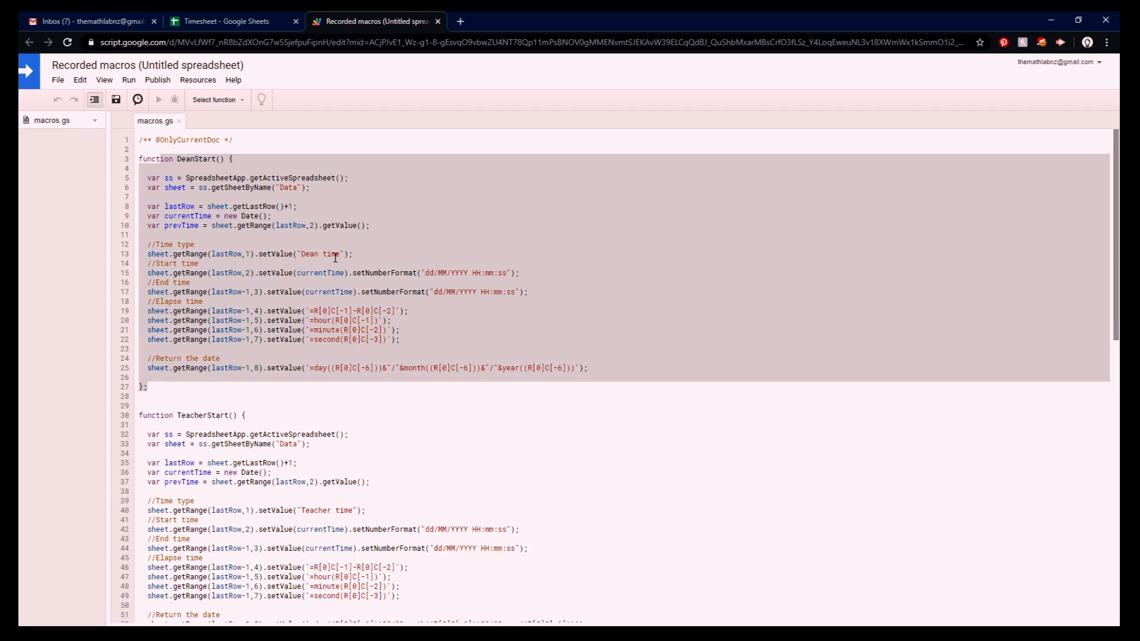
{"action": "double_click", "coordinate": [321, 254]}
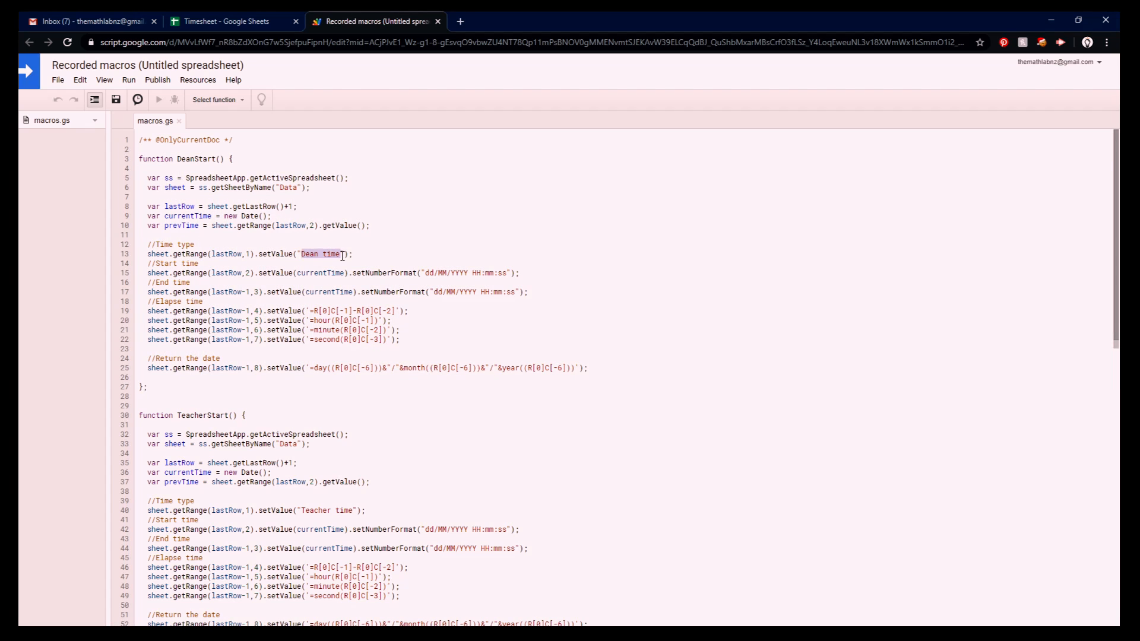
{"action": "left_click", "coordinate": [232, 21]}
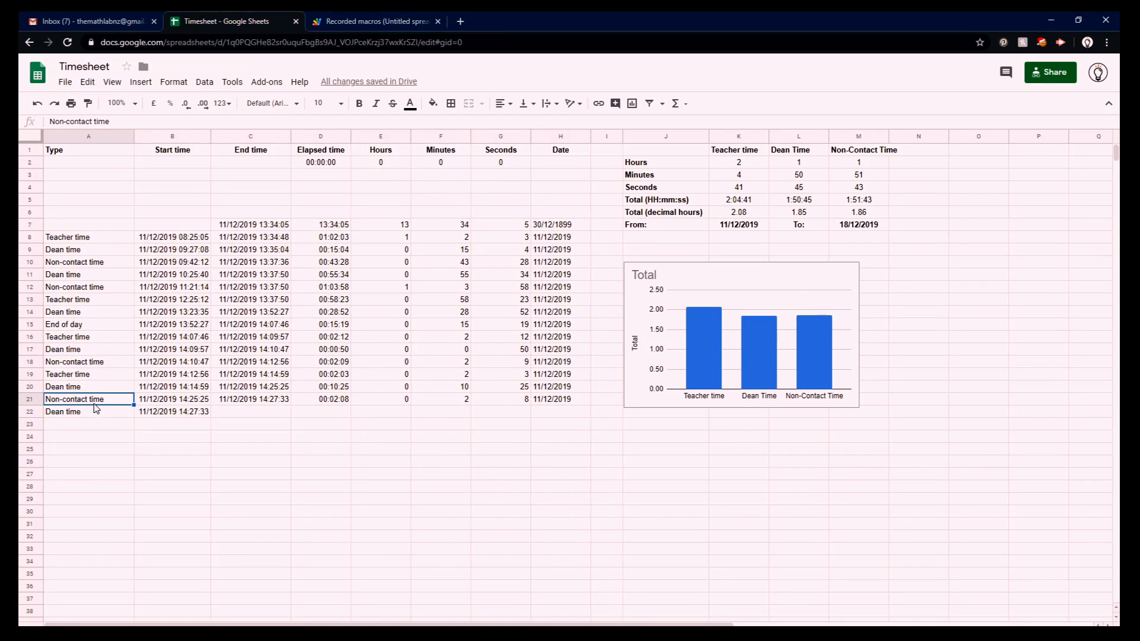
{"action": "left_click", "coordinate": [87, 411]}
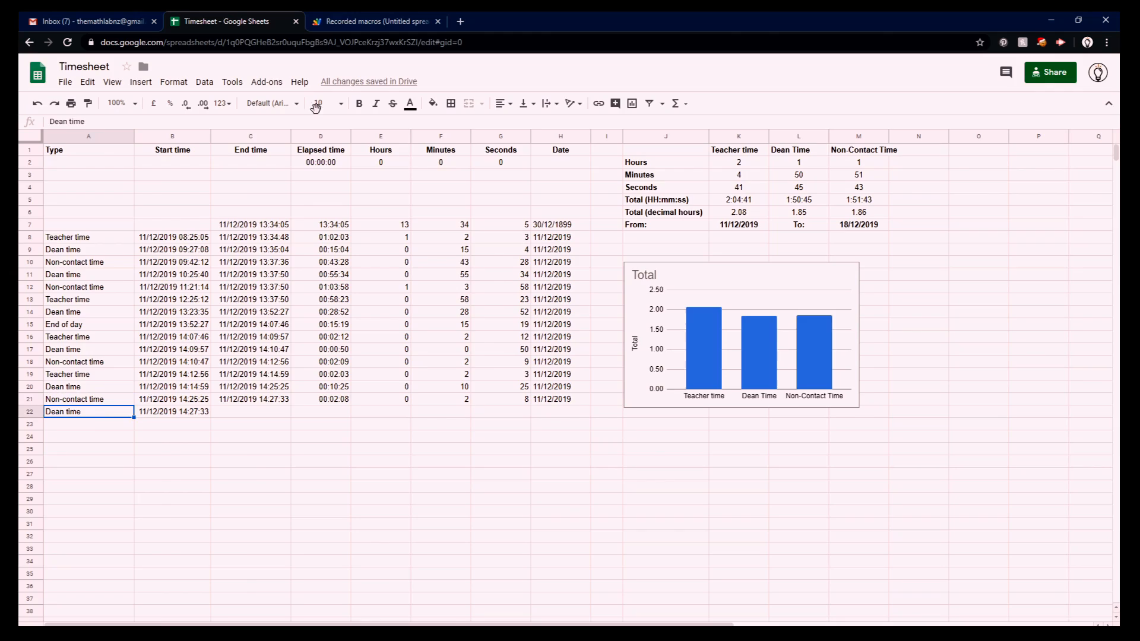
{"action": "left_click", "coordinate": [376, 20]}
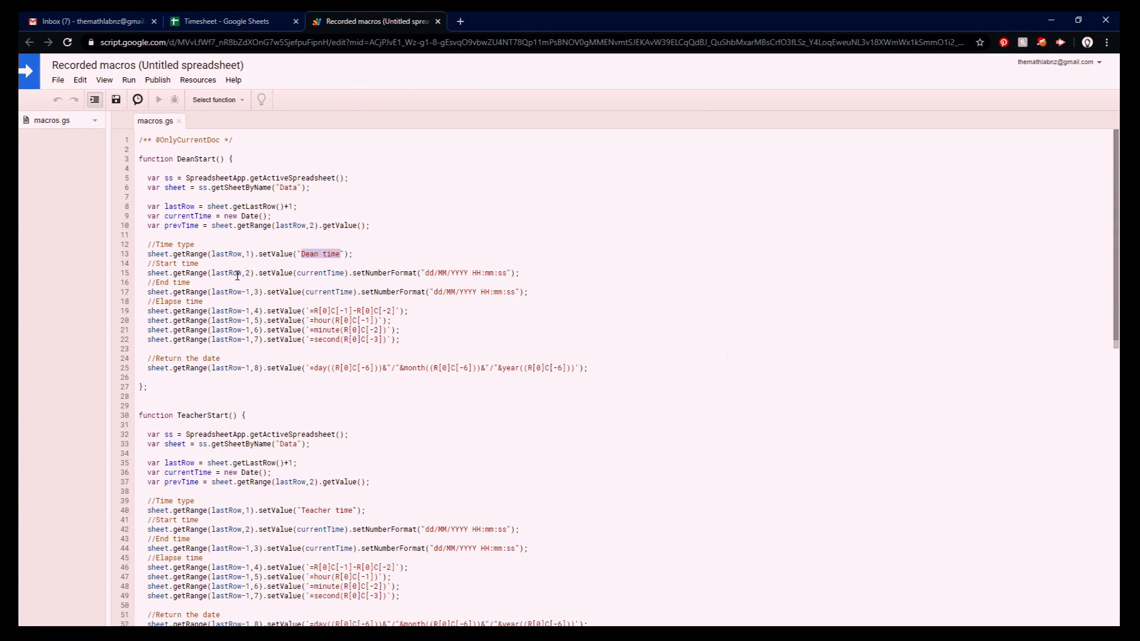
{"action": "left_click", "coordinate": [232, 21]}
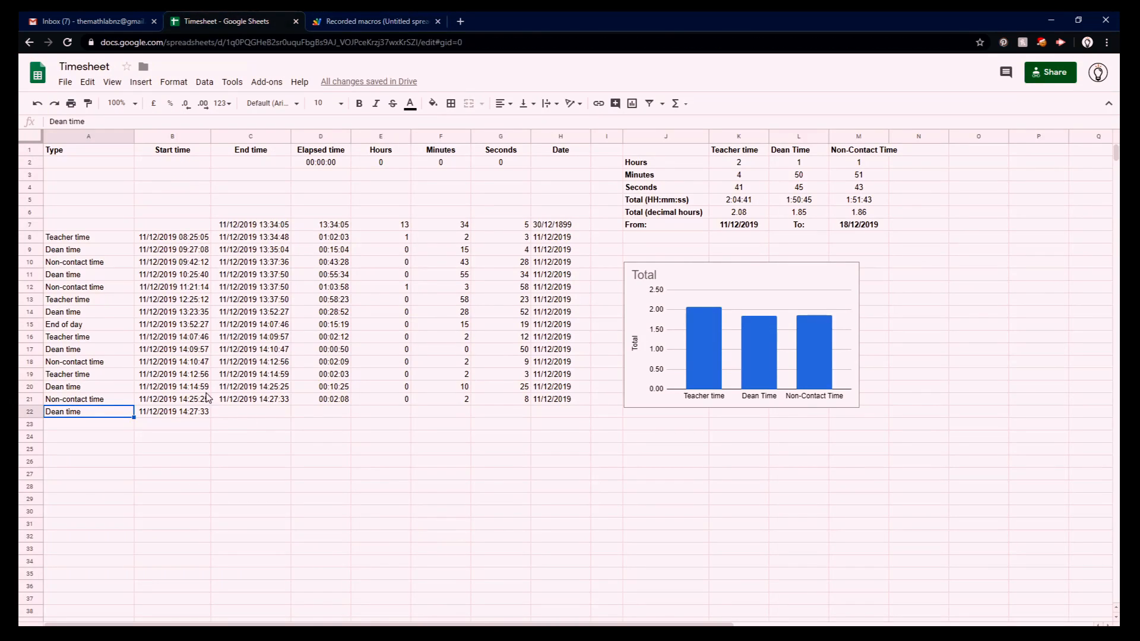
{"action": "left_click", "coordinate": [172, 412]}
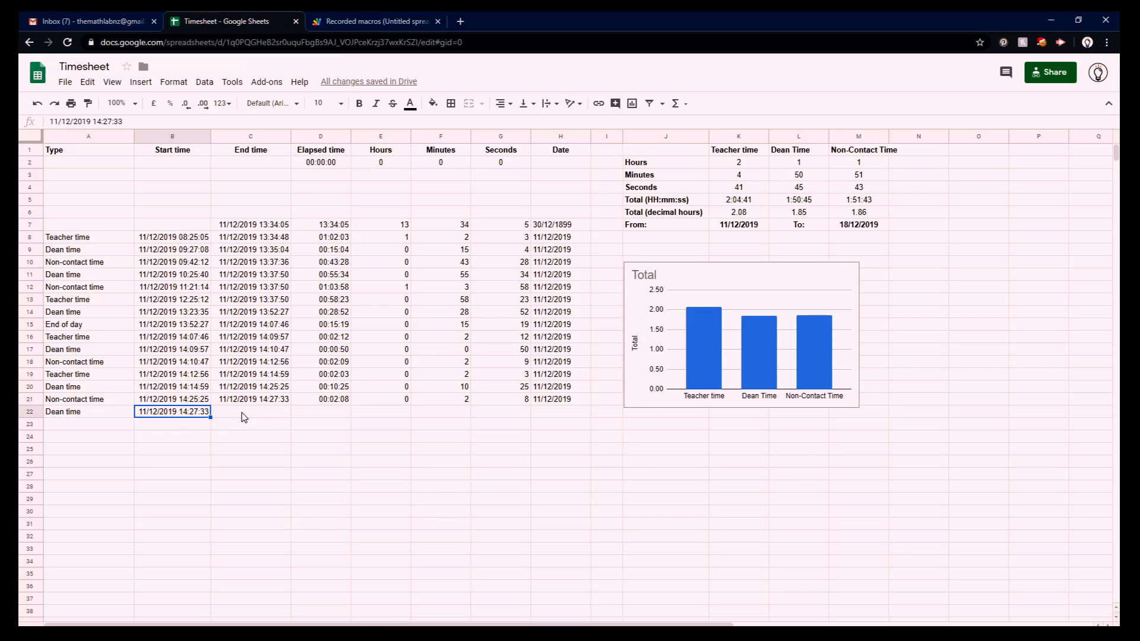
{"action": "left_click", "coordinate": [335, 400]}
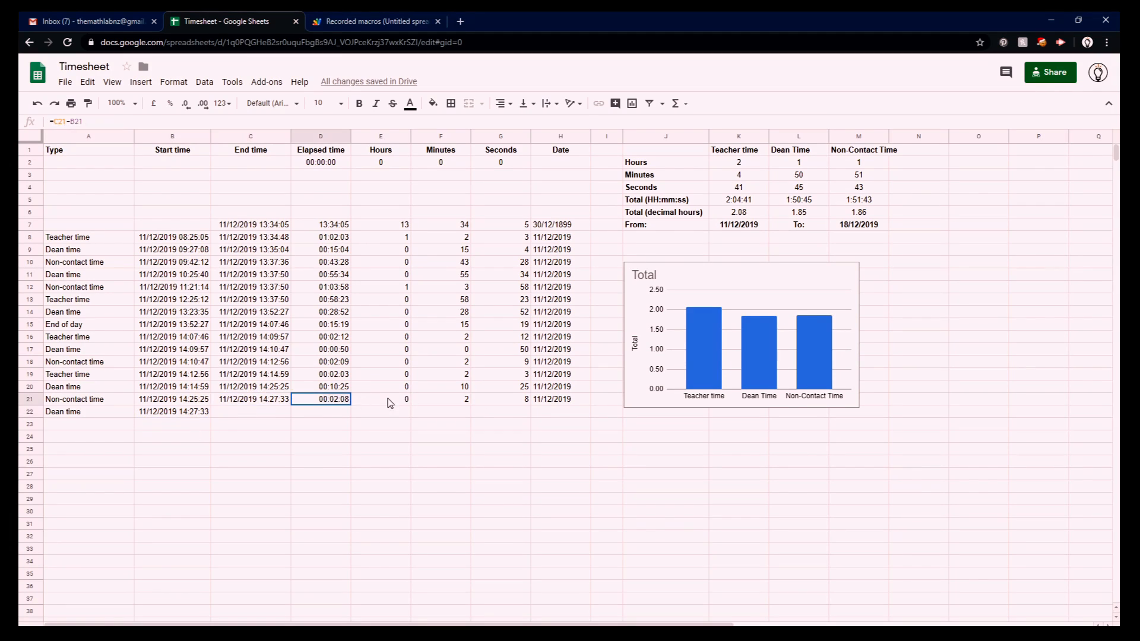
{"action": "left_click_drag", "start_coordinate": [321, 399], "coordinate": [560, 399]}
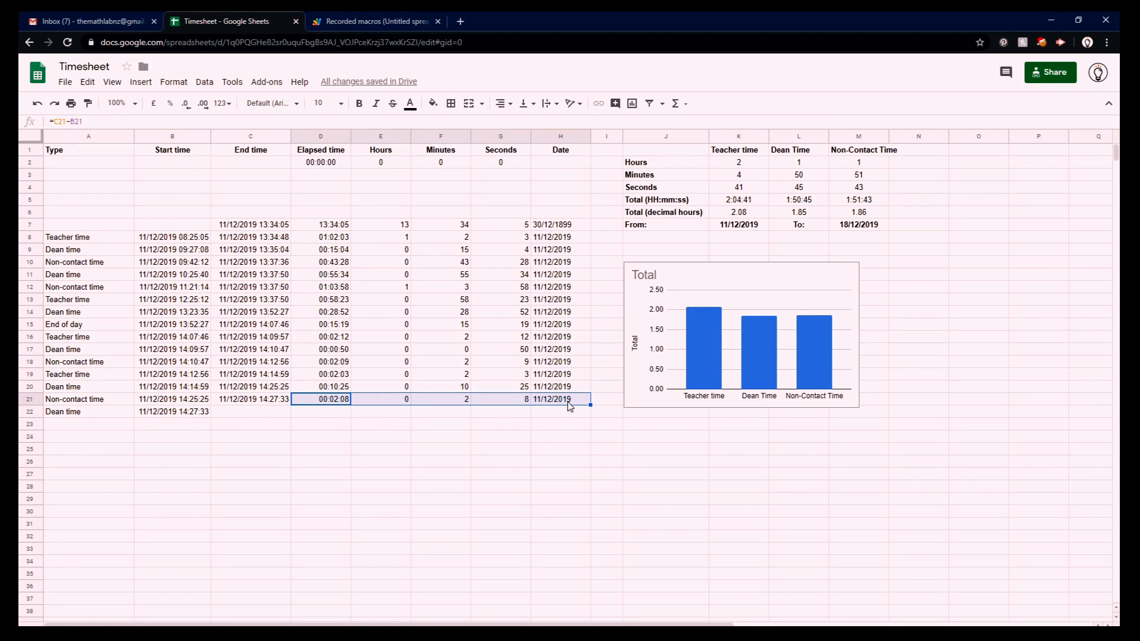
{"action": "mouse_move", "coordinate": [463, 397]}
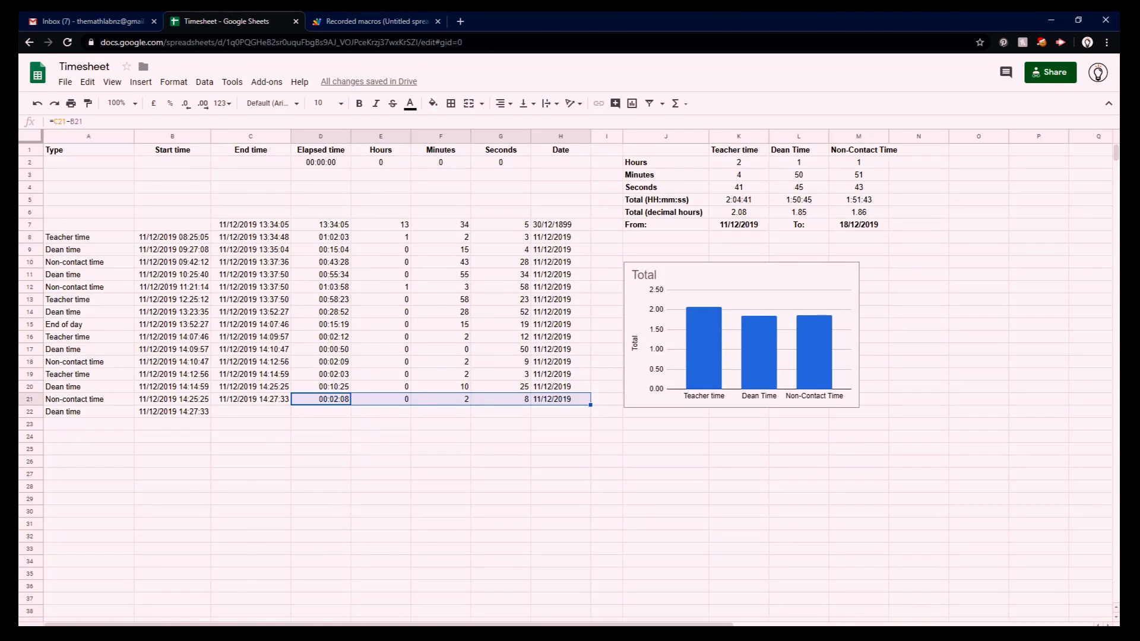
{"action": "mouse_move", "coordinate": [287, 433]}
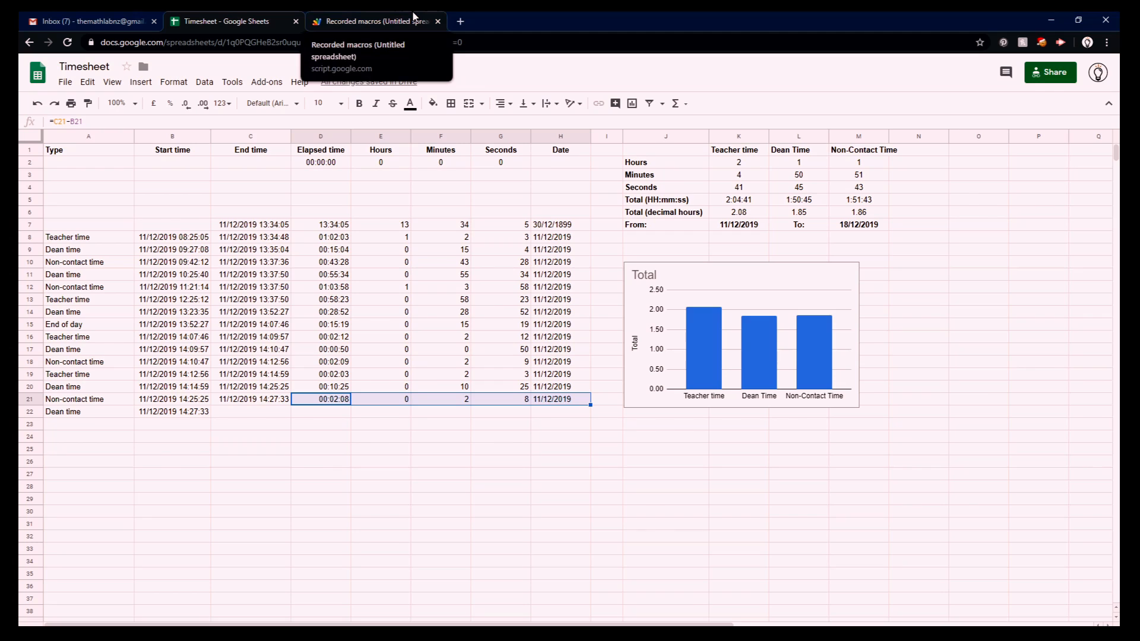
Step: Leave the recorded macros script for the Timesheet dashboard showing 11/12–18/12/2019 role totals
{"action": "left_click", "coordinate": [380, 21]}
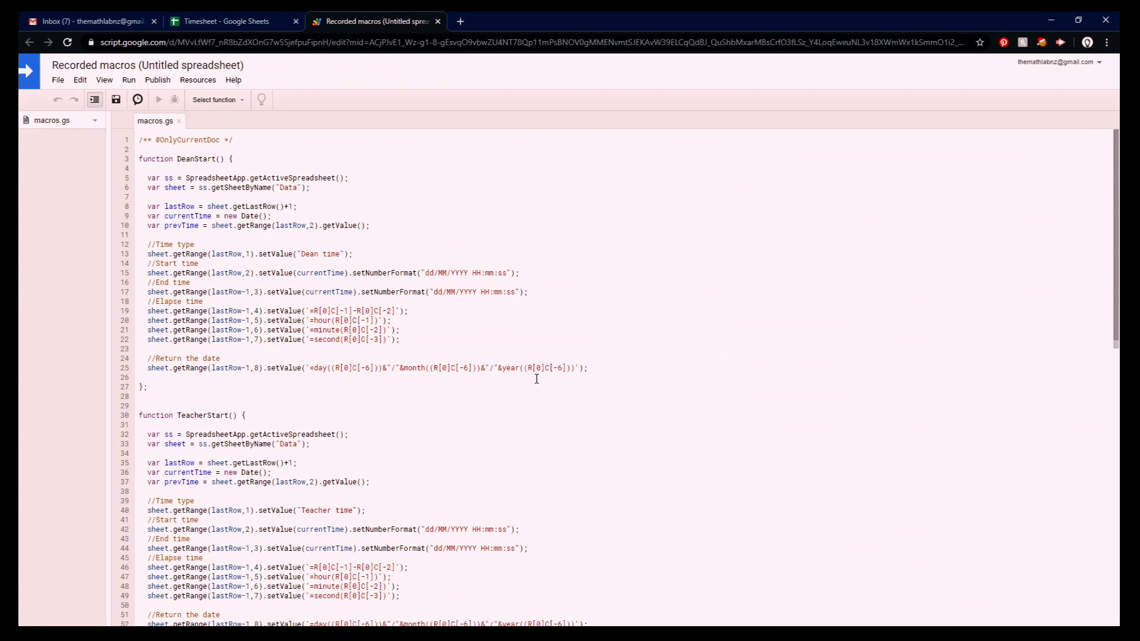
{"action": "left_click", "coordinate": [227, 20]}
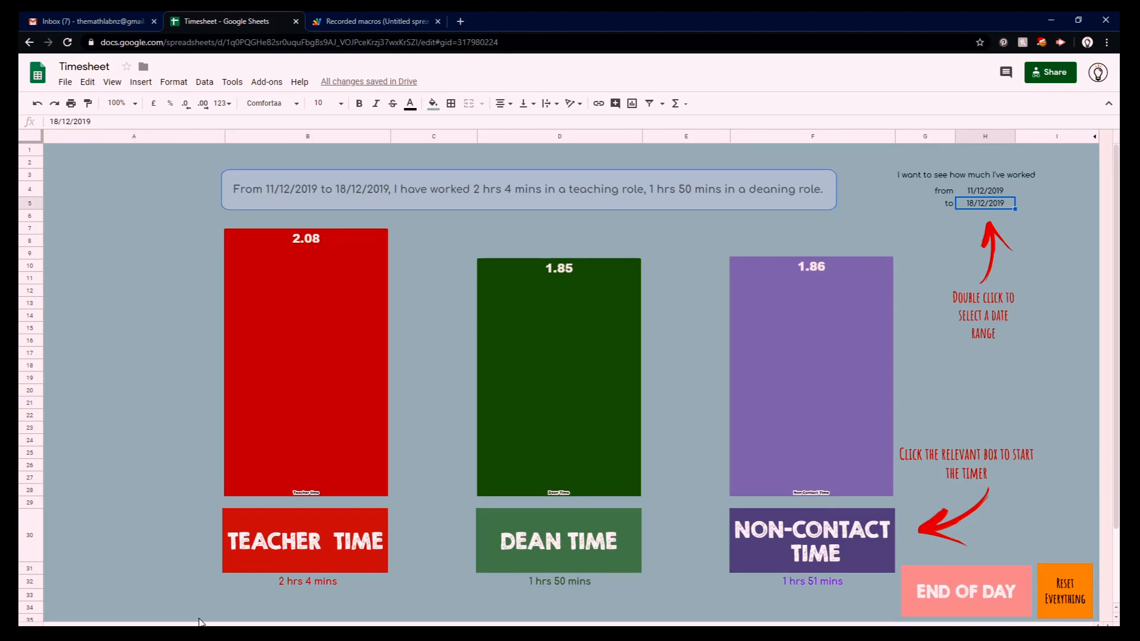
{"action": "mouse_move", "coordinate": [530, 400]}
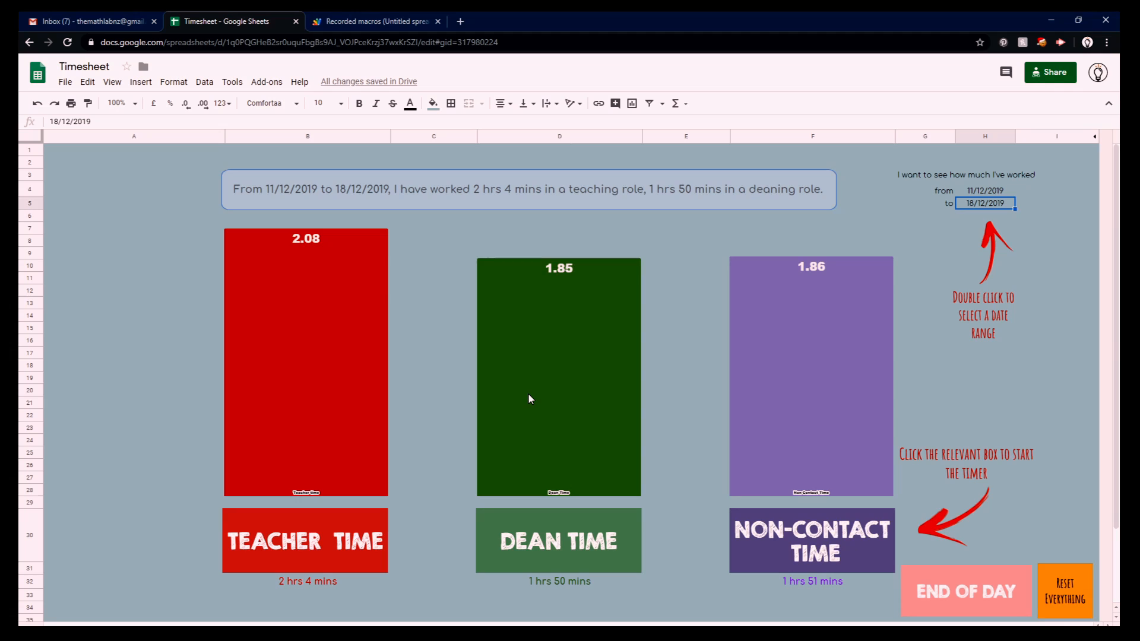
{"action": "mouse_move", "coordinate": [438, 15]}
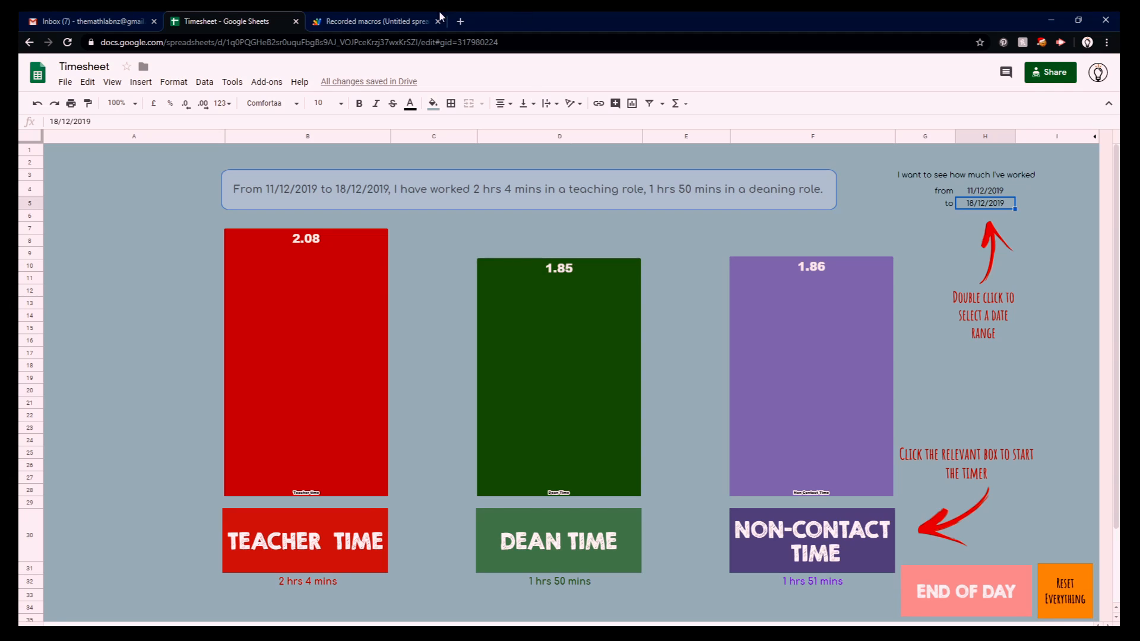
{"action": "mouse_move", "coordinate": [370, 17]}
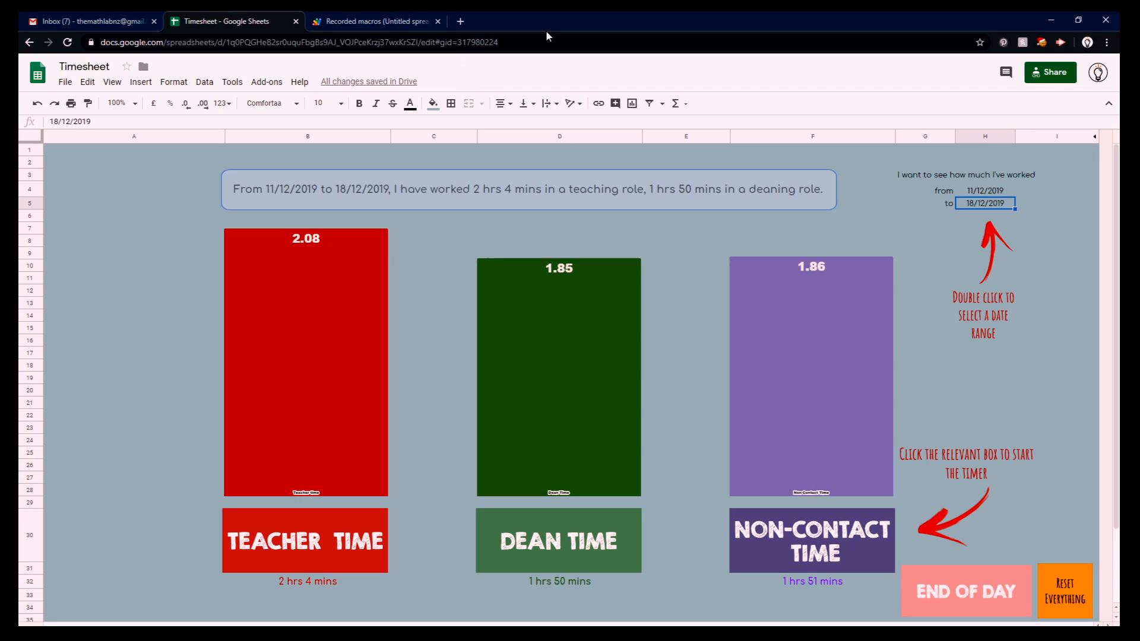
{"action": "mouse_move", "coordinate": [666, 16]}
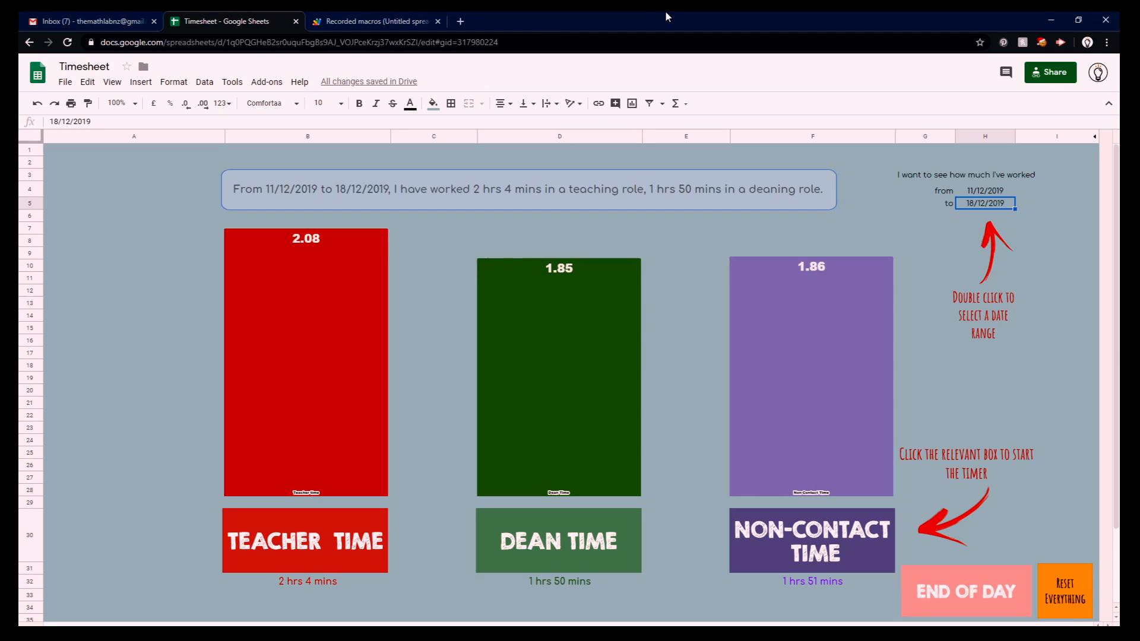